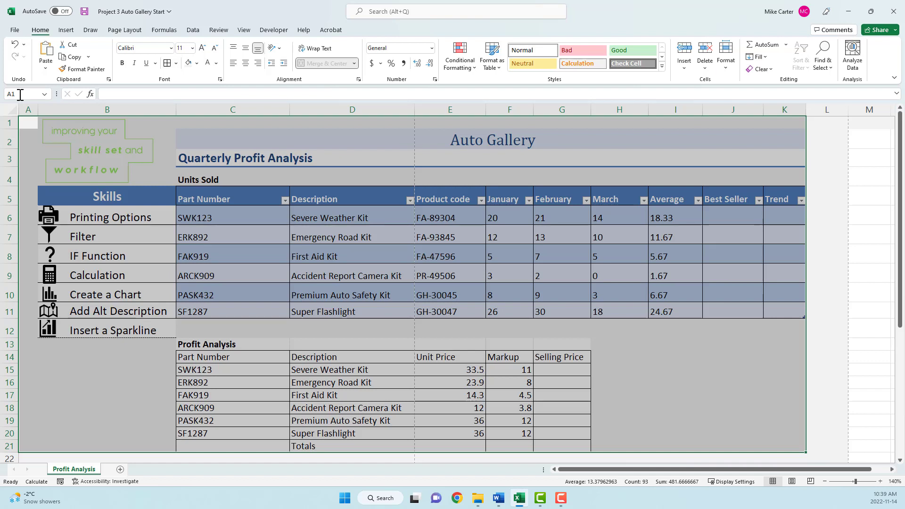
{"action": "mouse_move", "coordinate": [809, 481]}
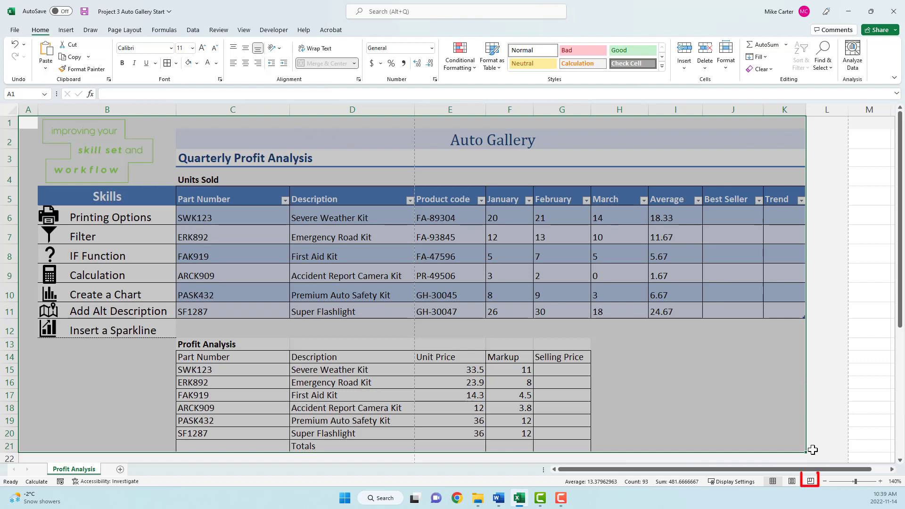
{"action": "mouse_move", "coordinate": [809, 480]}
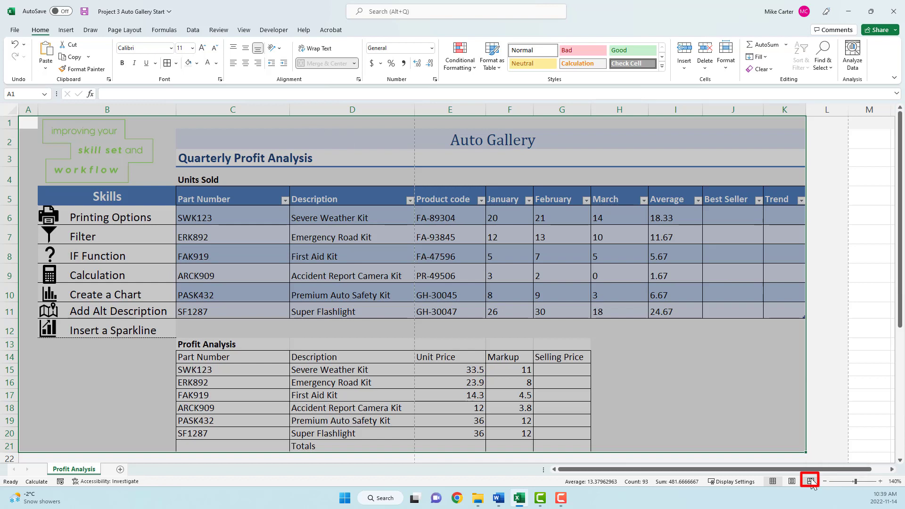
Step: Set the print area to A1:K21 covering the Auto Gallery tables from Page Break Preview
{"action": "left_click", "coordinate": [810, 481]}
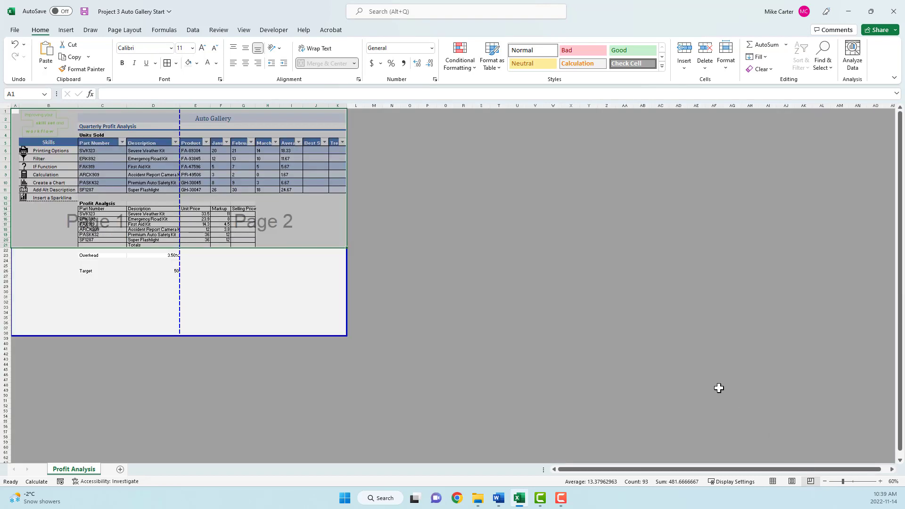
{"action": "left_click", "coordinate": [124, 29]}
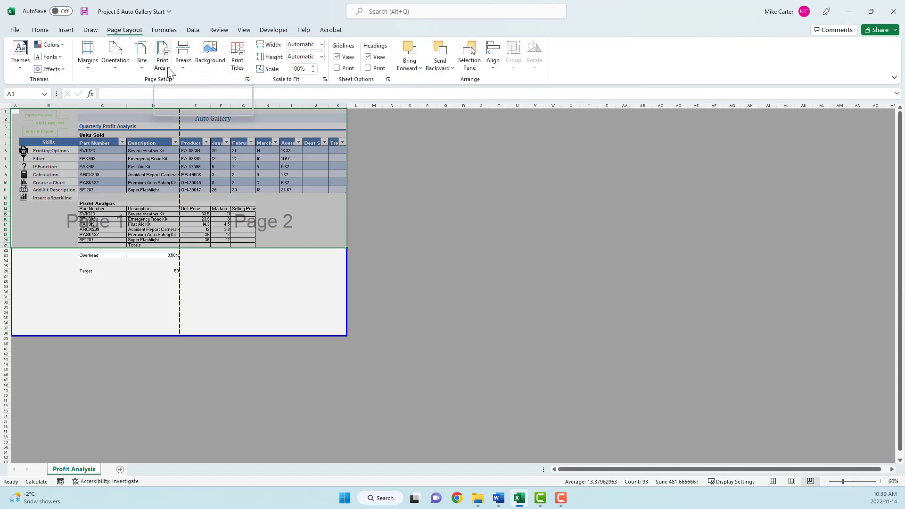
{"action": "mouse_move", "coordinate": [162, 55]}
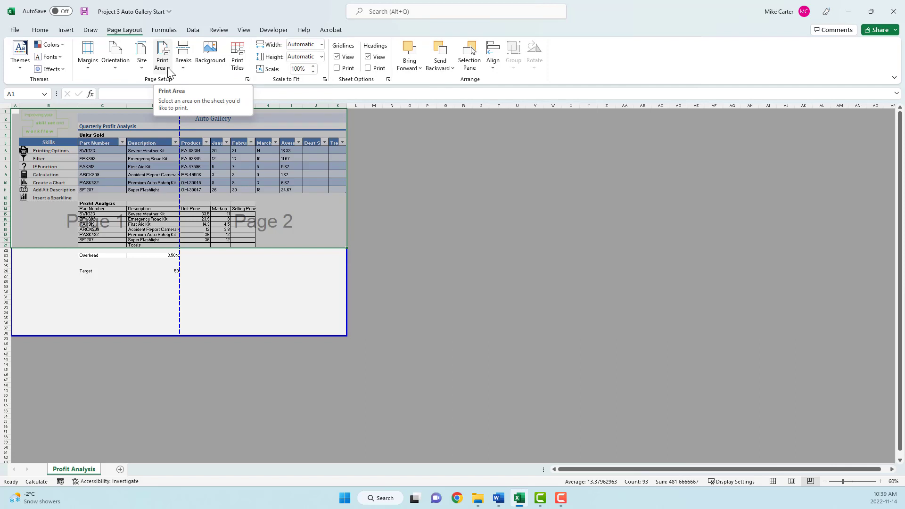
{"action": "left_click", "coordinate": [162, 55]}
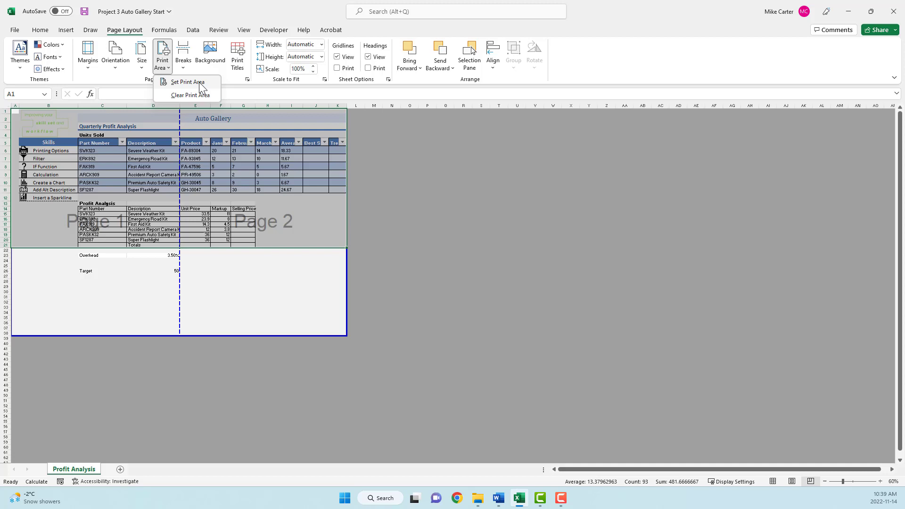
{"action": "left_click", "coordinate": [187, 81]}
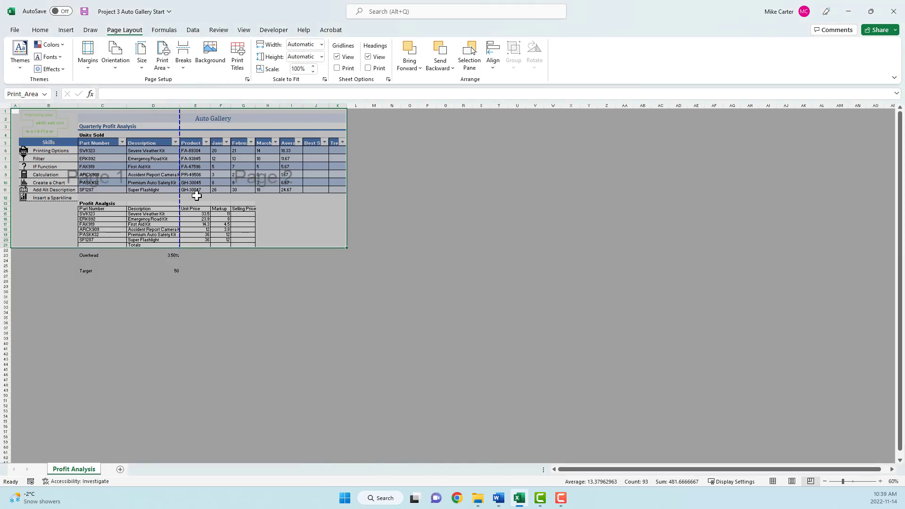
{"action": "mouse_move", "coordinate": [121, 185]}
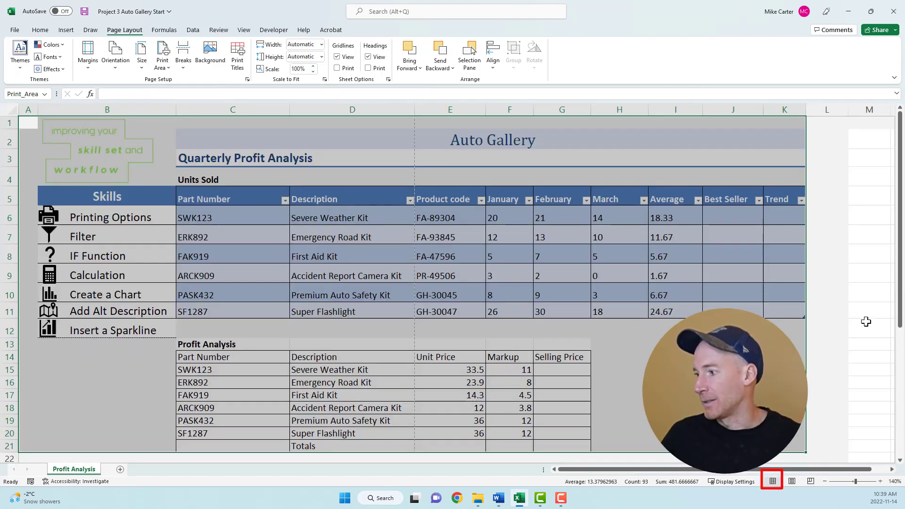
Step: Return to Normal view and toggle product codes such as GH-30045 in the Product code filter
{"action": "left_click", "coordinate": [869, 327]}
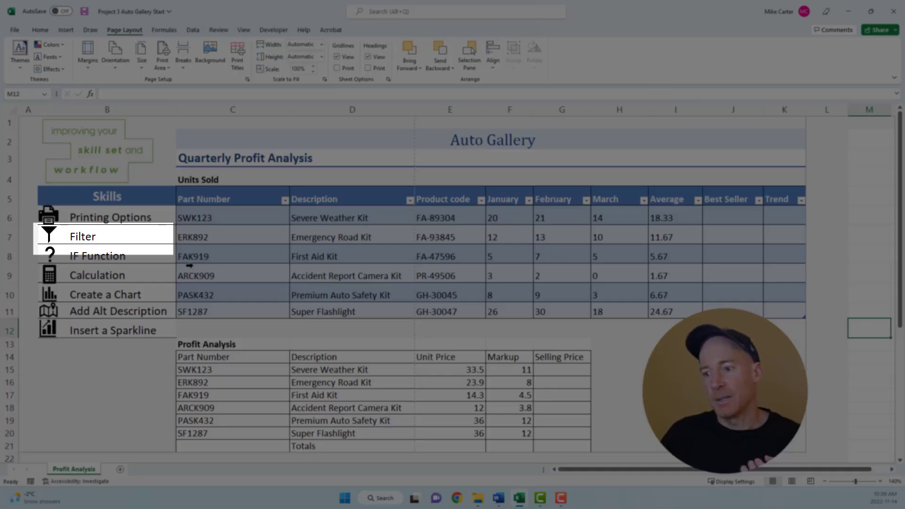
{"action": "mouse_move", "coordinate": [152, 239]}
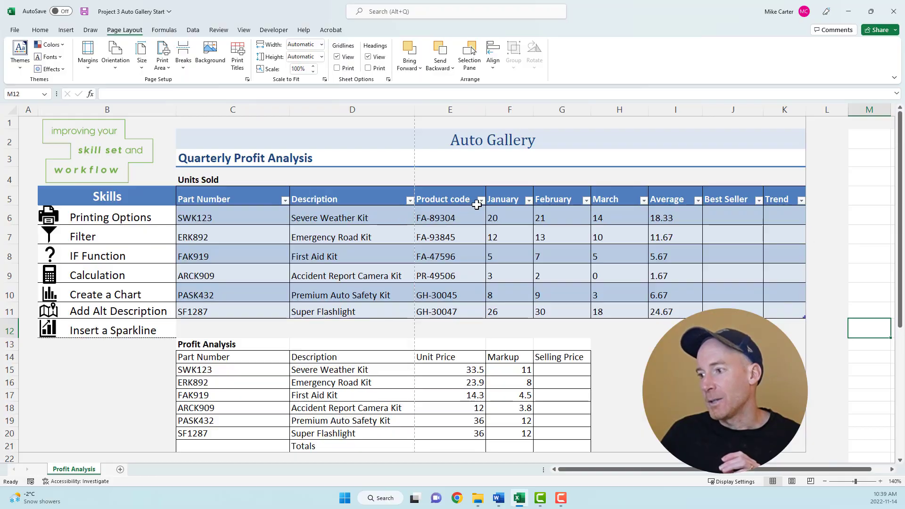
{"action": "mouse_move", "coordinate": [482, 199]}
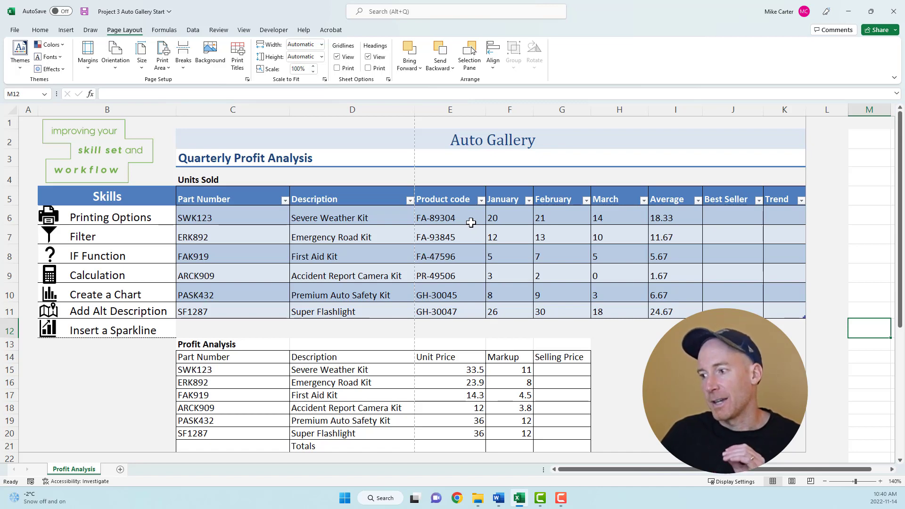
{"action": "mouse_move", "coordinate": [487, 211]}
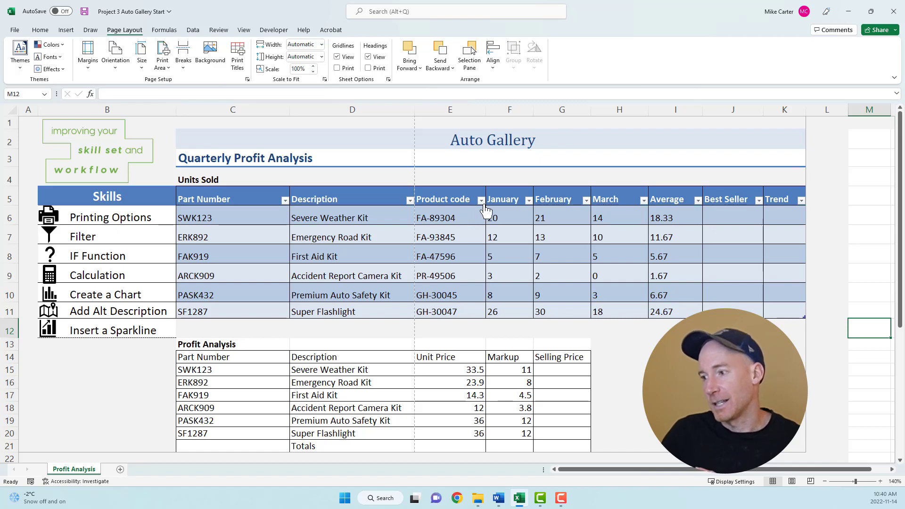
{"action": "mouse_move", "coordinate": [481, 199]}
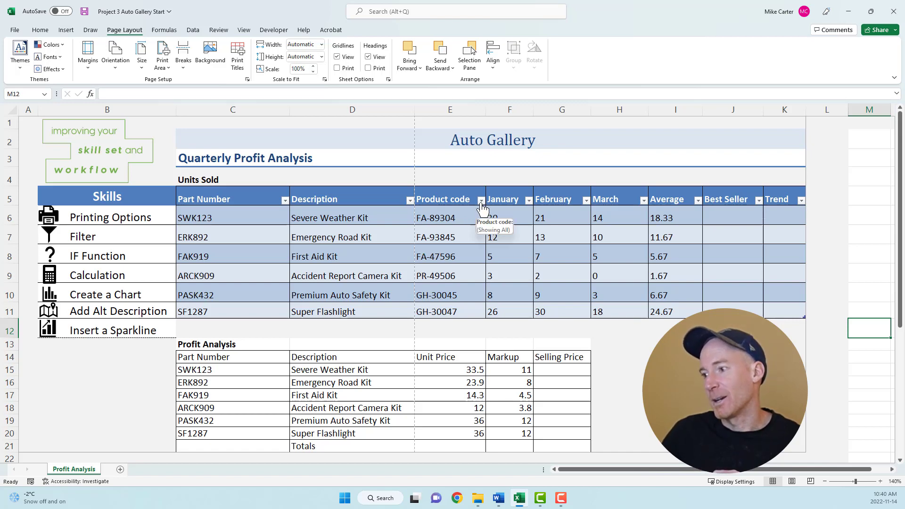
{"action": "left_click", "coordinate": [481, 199]}
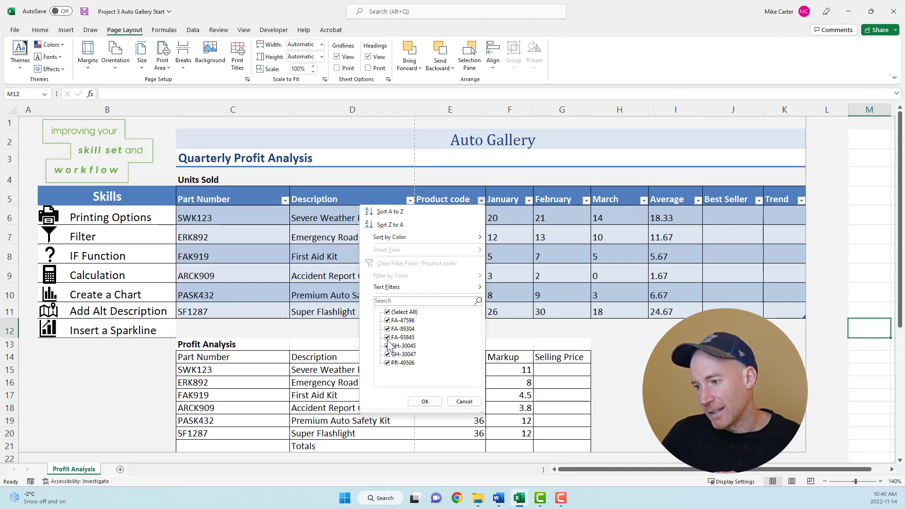
{"action": "left_click", "coordinate": [386, 345]}
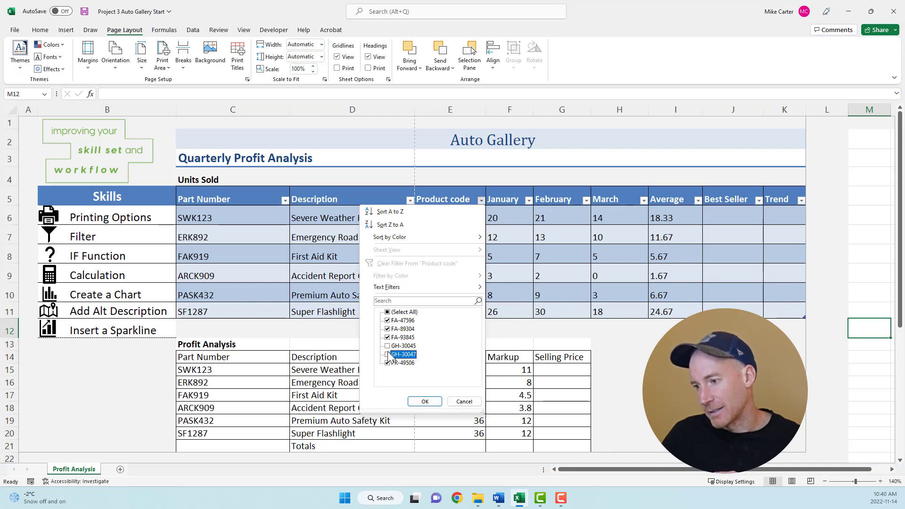
{"action": "left_click", "coordinate": [387, 353]}
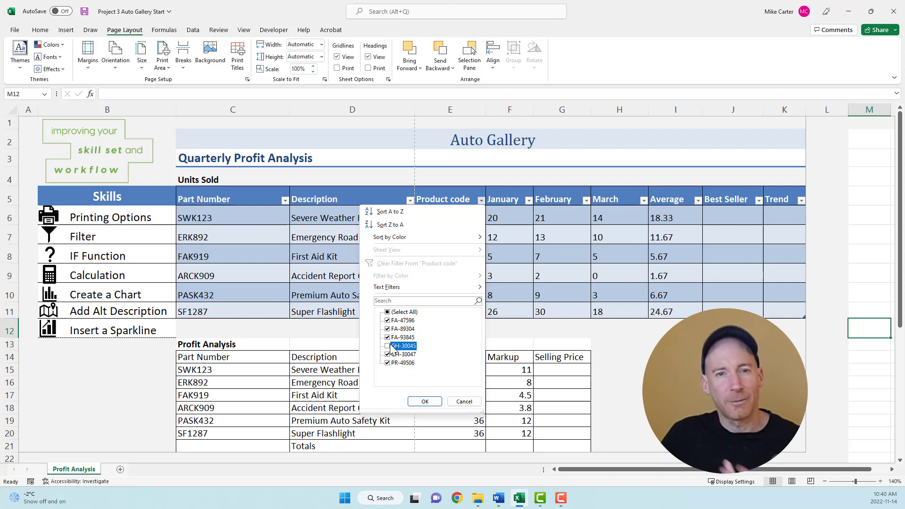
{"action": "left_click", "coordinate": [386, 345]}
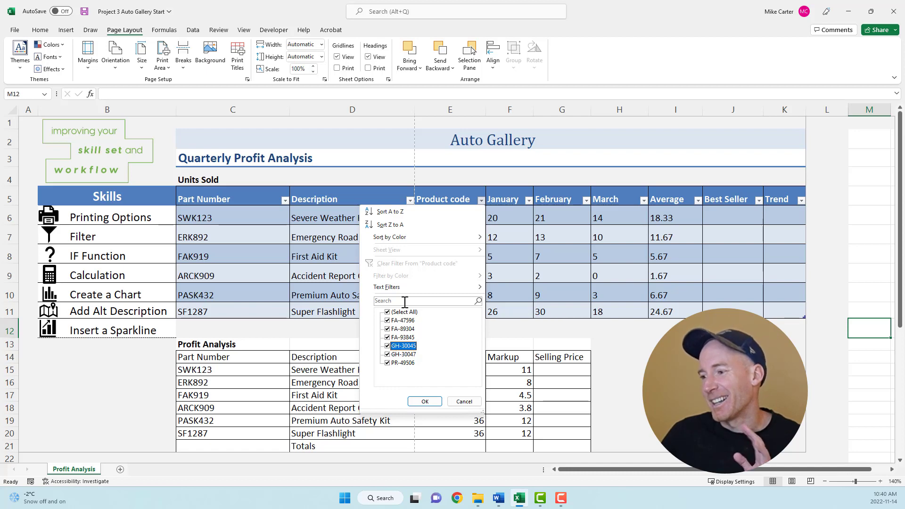
Step: Apply a Begins With text filter of FA to the Product code column
{"action": "left_click", "coordinate": [386, 287]}
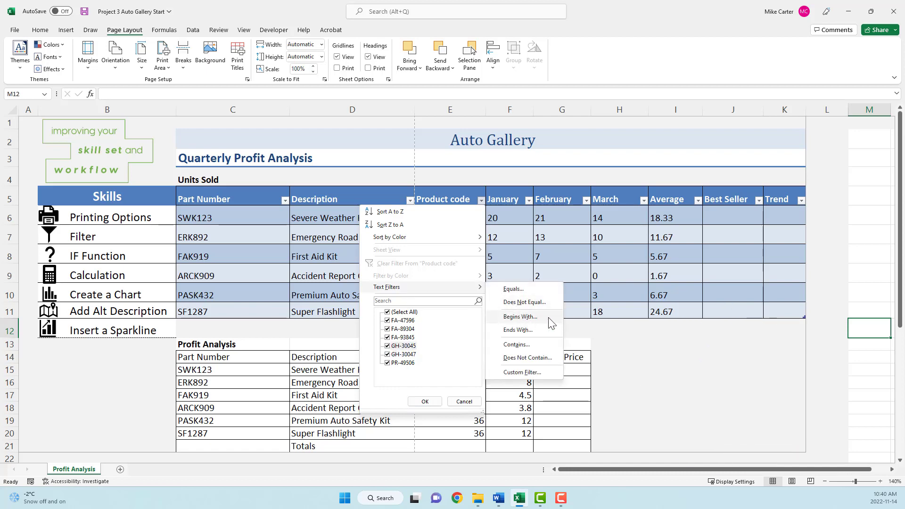
{"action": "left_click", "coordinate": [519, 317]}
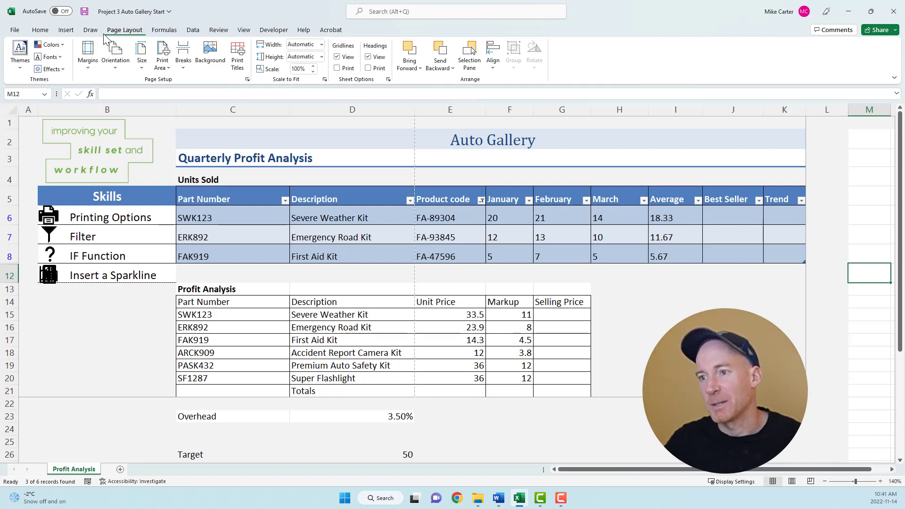
{"action": "left_click", "coordinate": [40, 29]}
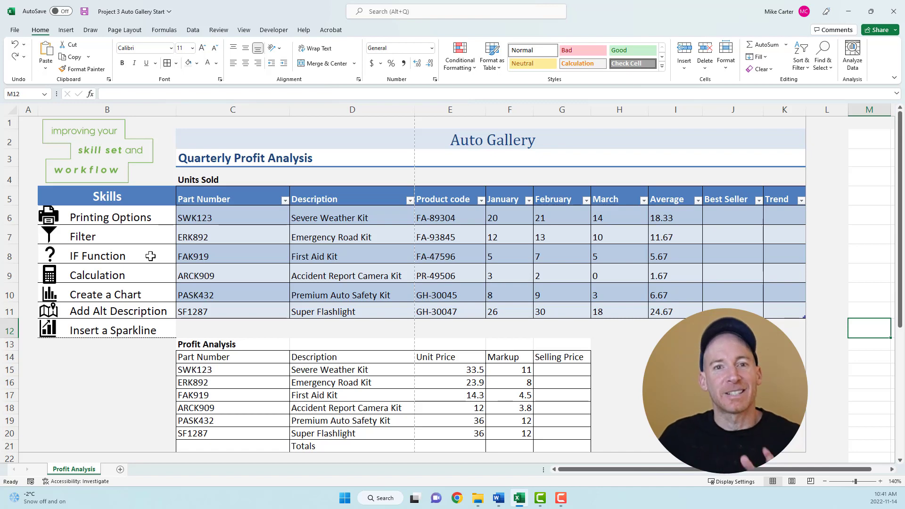
{"action": "mouse_move", "coordinate": [155, 259]}
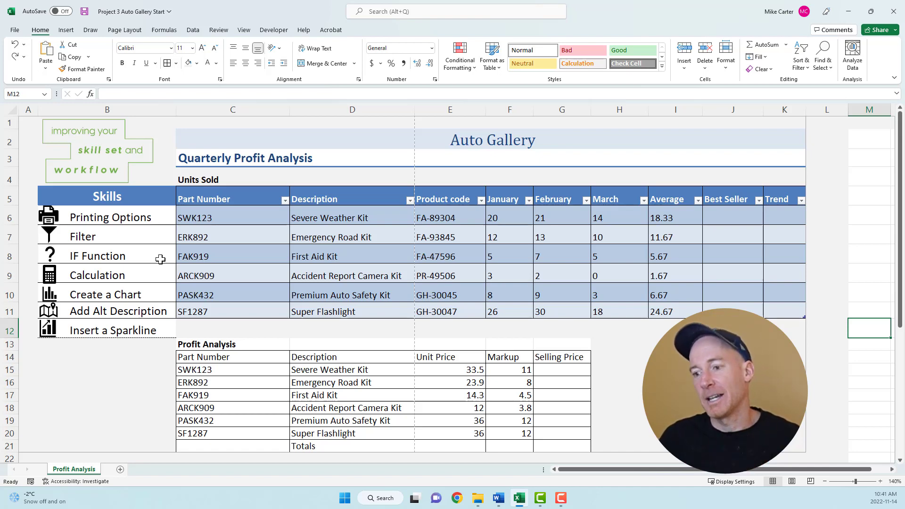
{"action": "mouse_move", "coordinate": [725, 236]}
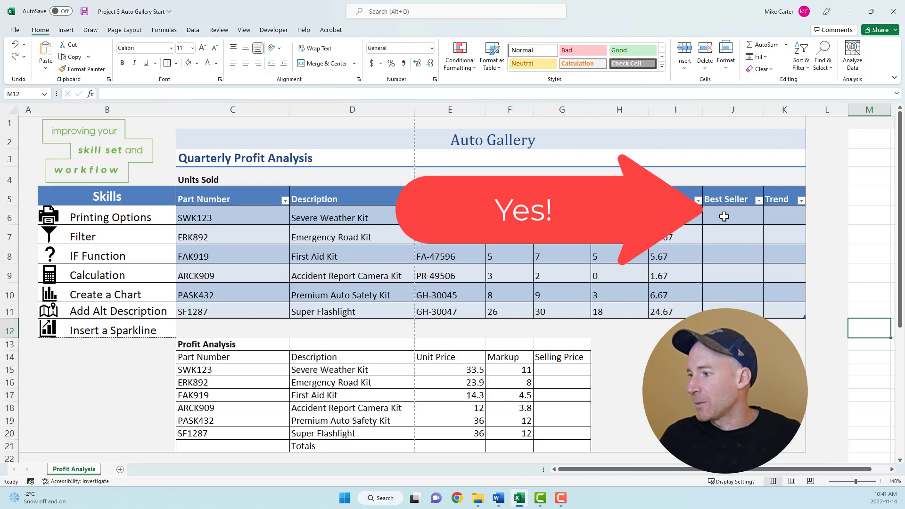
{"action": "mouse_move", "coordinate": [732, 224]}
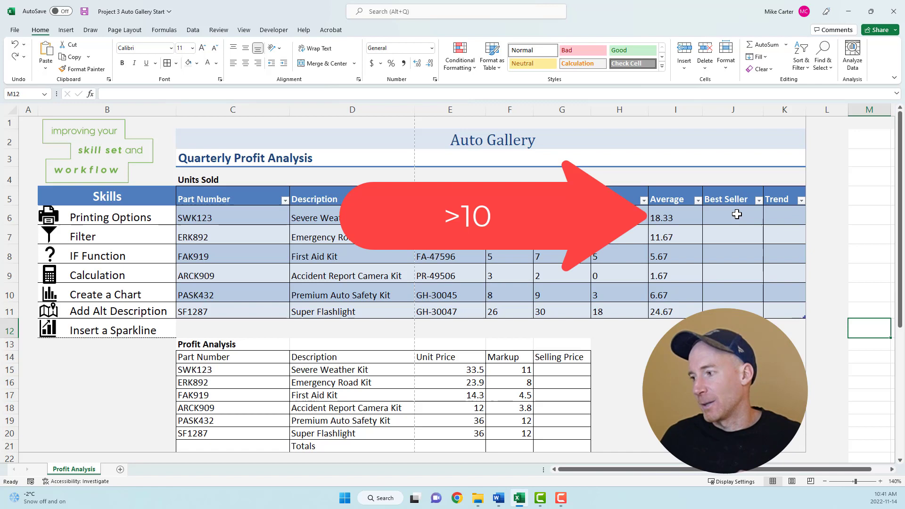
{"action": "mouse_move", "coordinate": [672, 217]}
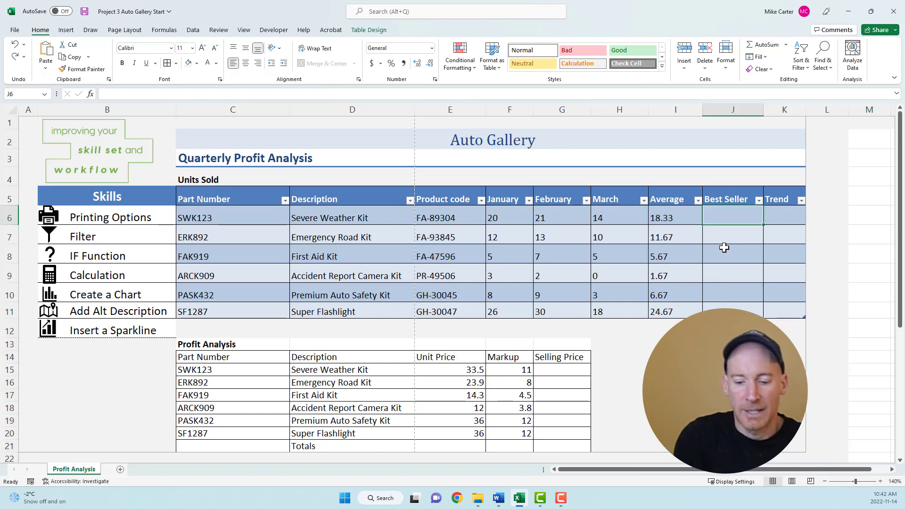
{"action": "type", "text": "=if"}
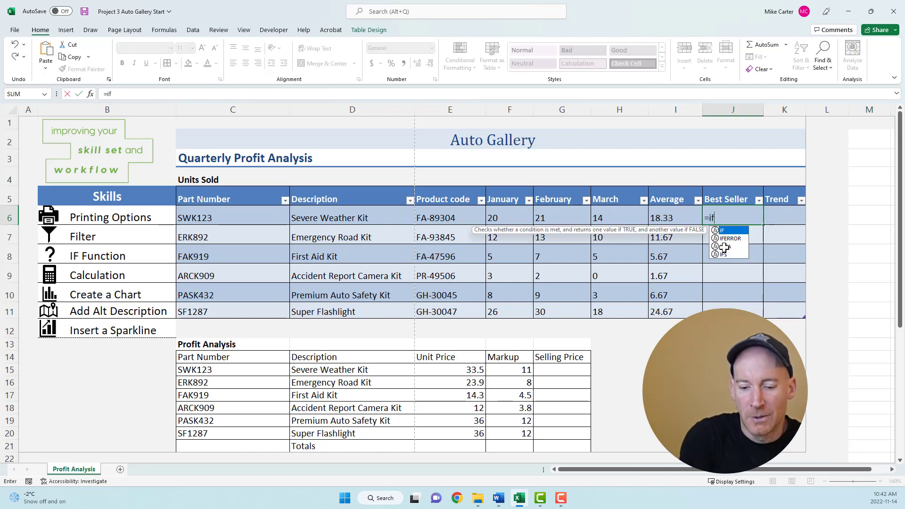
{"action": "type", "text": "("}
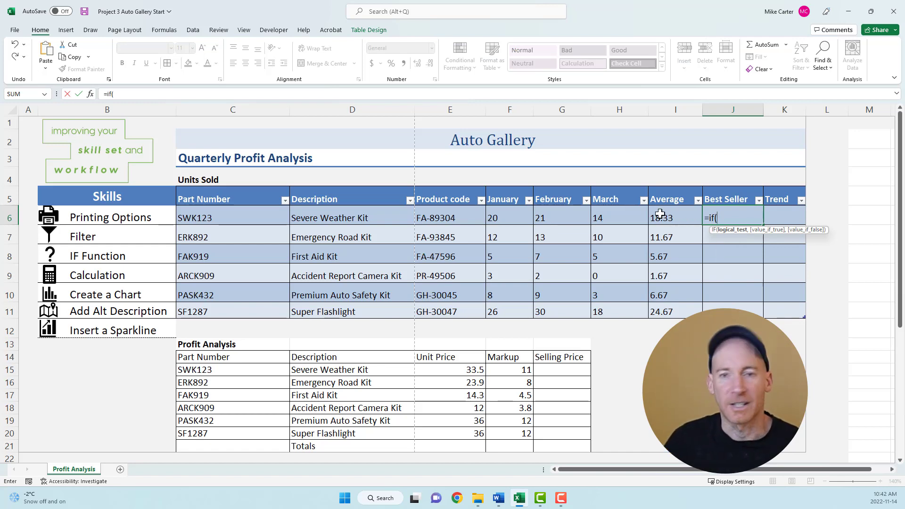
{"action": "left_click", "coordinate": [676, 217]}
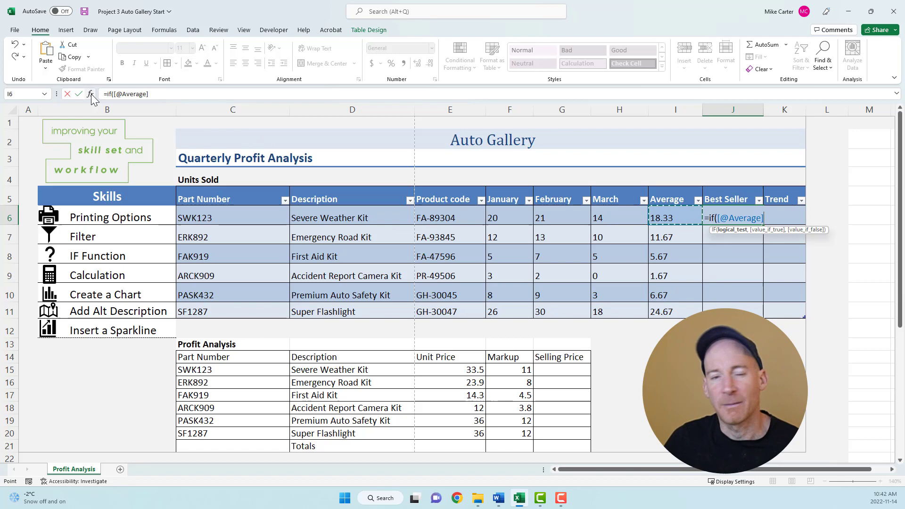
{"action": "mouse_move", "coordinate": [89, 94]}
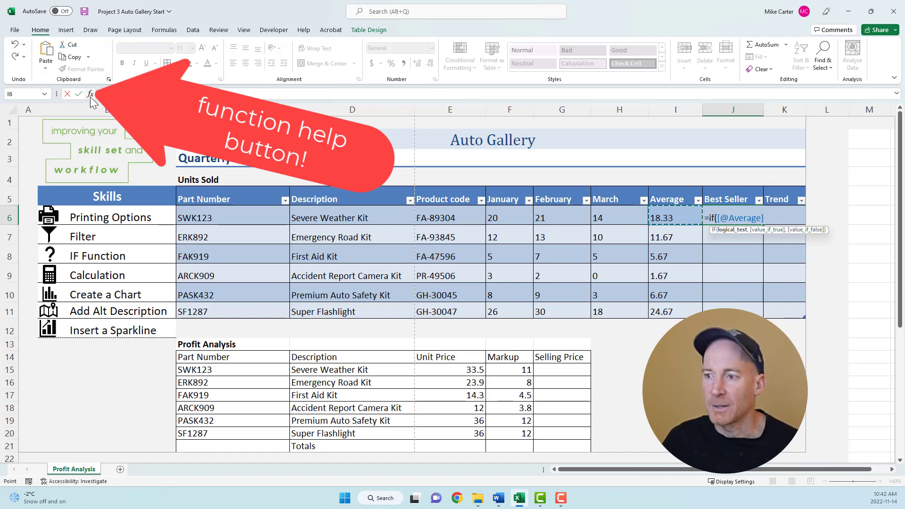
Step: Bring up the IF Function Arguments window and move it clear of the table
{"action": "left_click", "coordinate": [89, 95]}
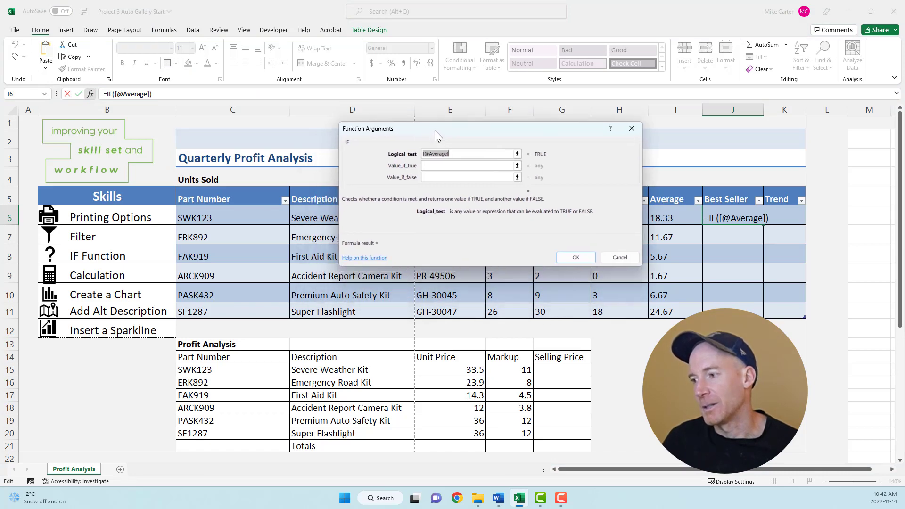
{"action": "left_click_drag", "start_coordinate": [436, 128], "coordinate": [482, 122]}
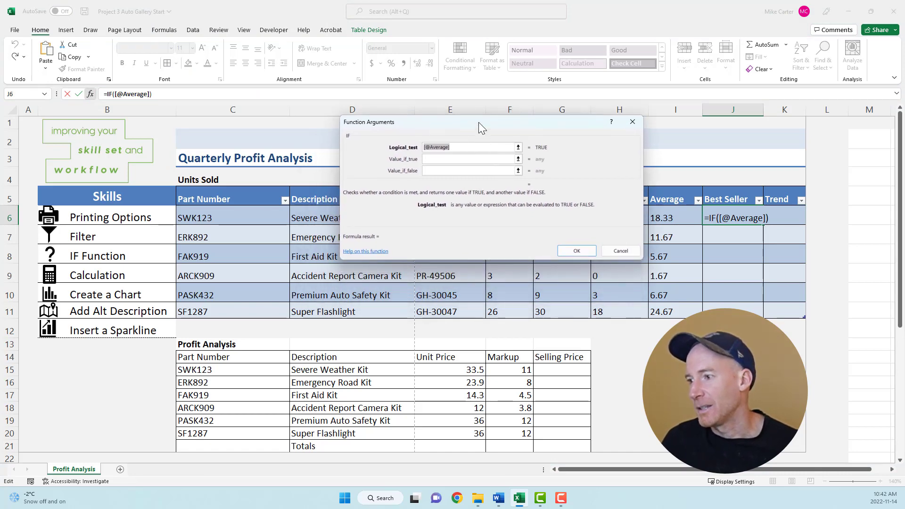
{"action": "left_click_drag", "start_coordinate": [482, 121], "coordinate": [437, 121]}
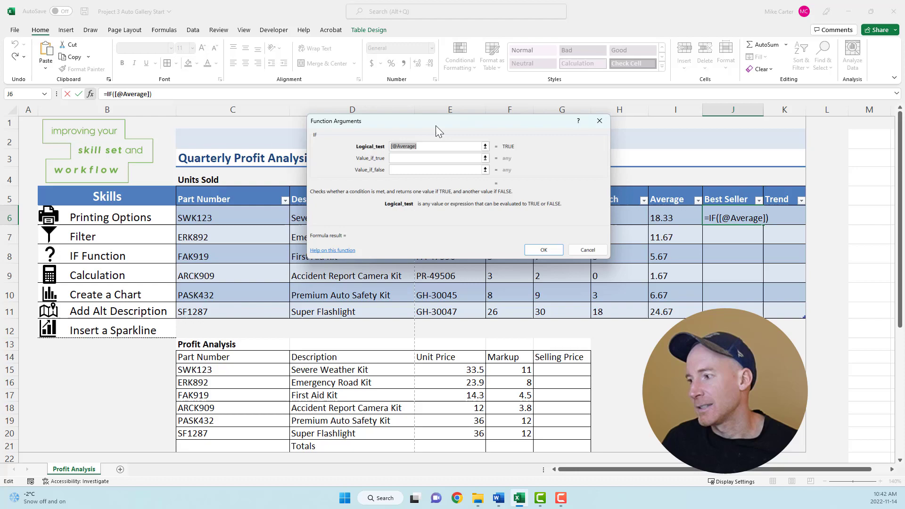
{"action": "left_click_drag", "start_coordinate": [437, 121], "coordinate": [346, 123]}
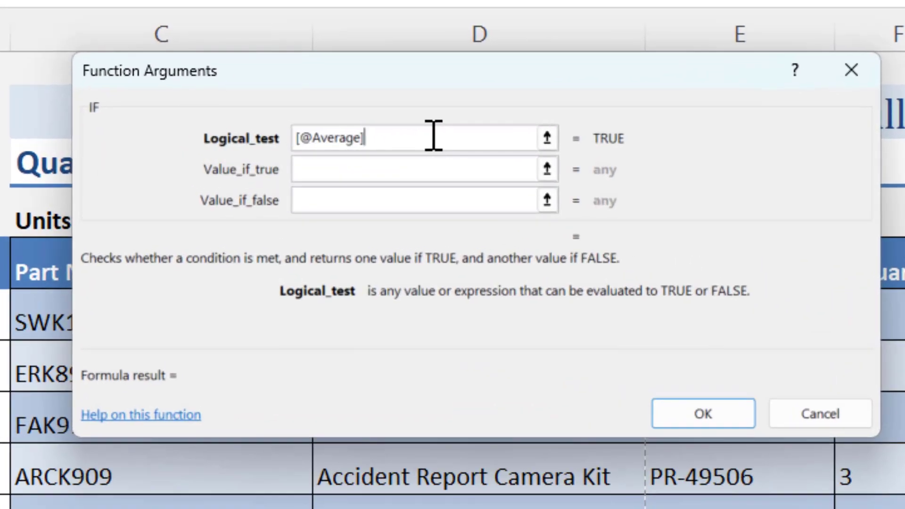
{"action": "type", "text": ">1"}
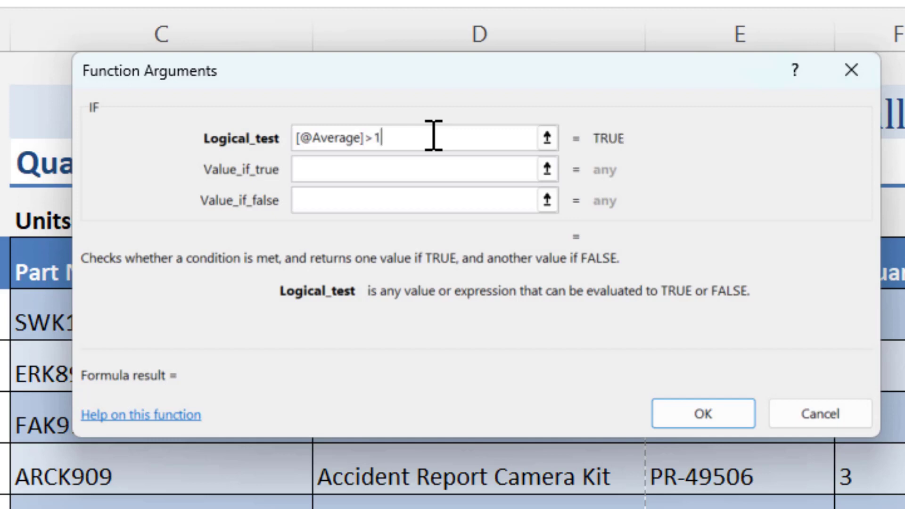
{"action": "type", "text": "0"}
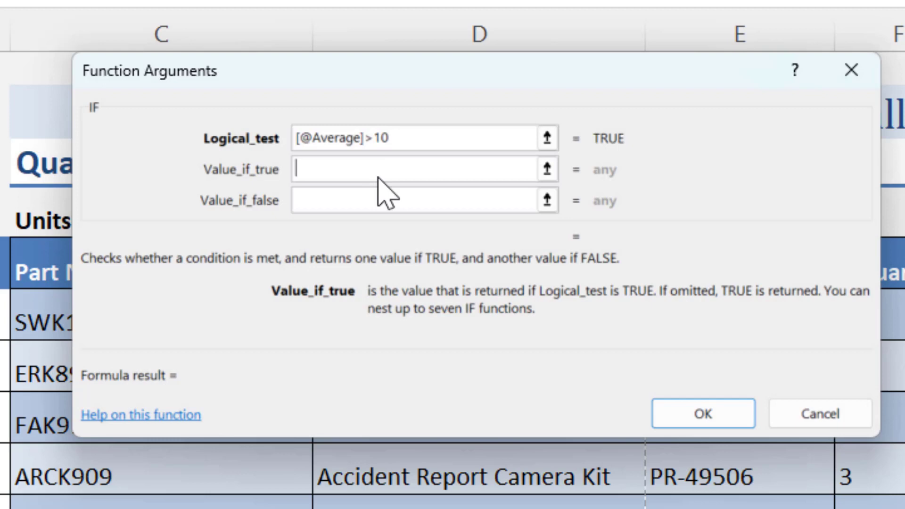
{"action": "type", "text": "\"yes"}
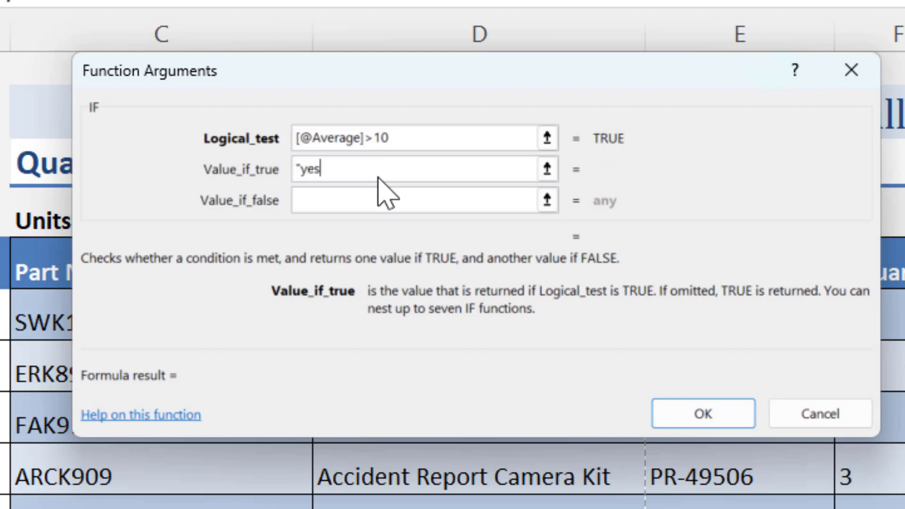
{"action": "type", "text": "\""}
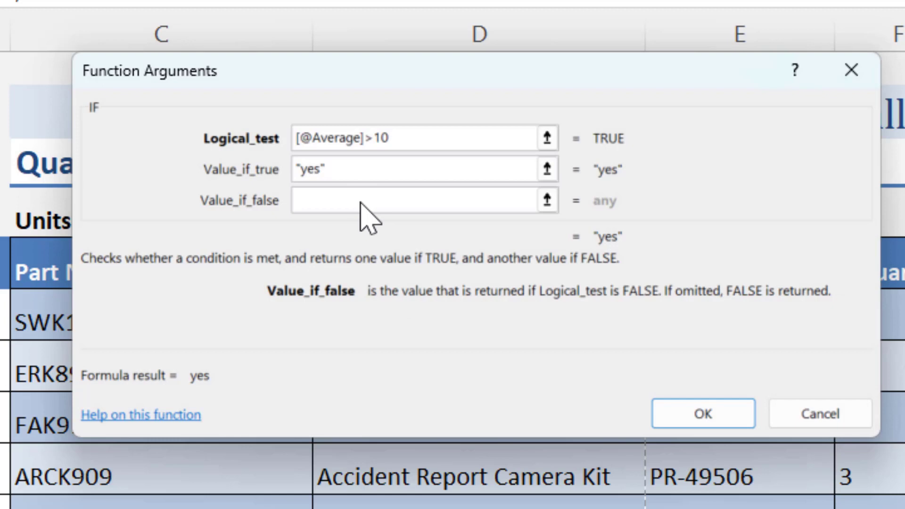
{"action": "type", "text": "\"no"}
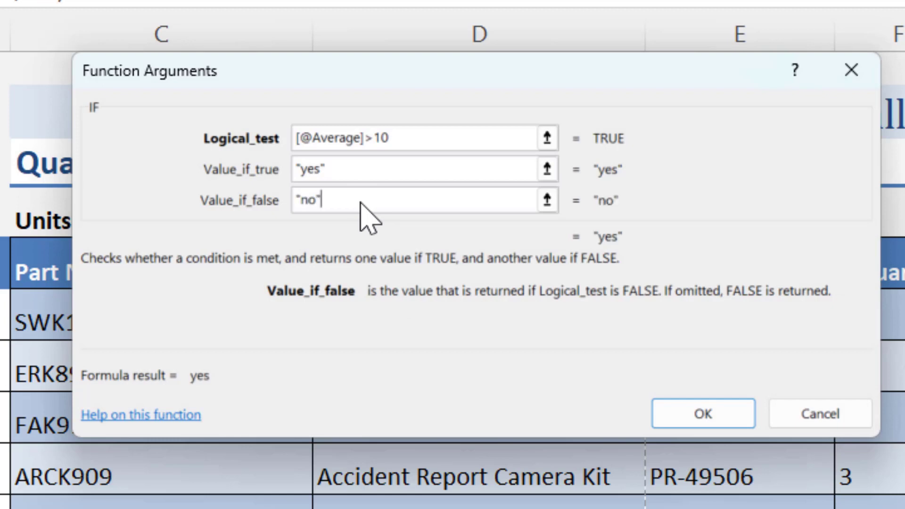
{"action": "left_click", "coordinate": [702, 414]}
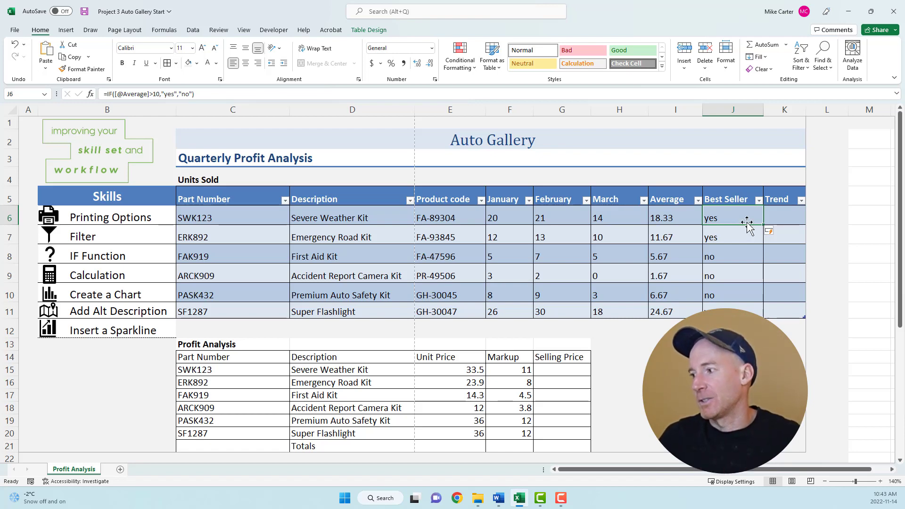
{"action": "mouse_move", "coordinate": [747, 218]}
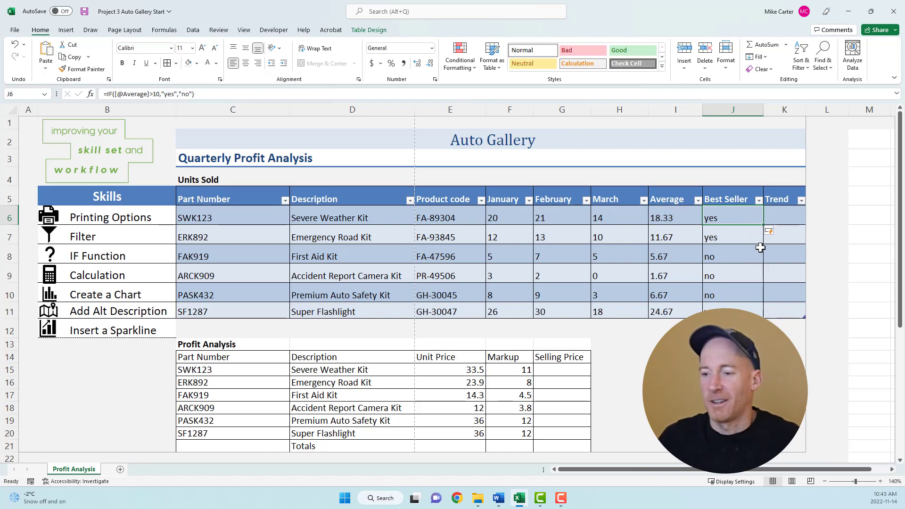
{"action": "mouse_move", "coordinate": [271, 292]}
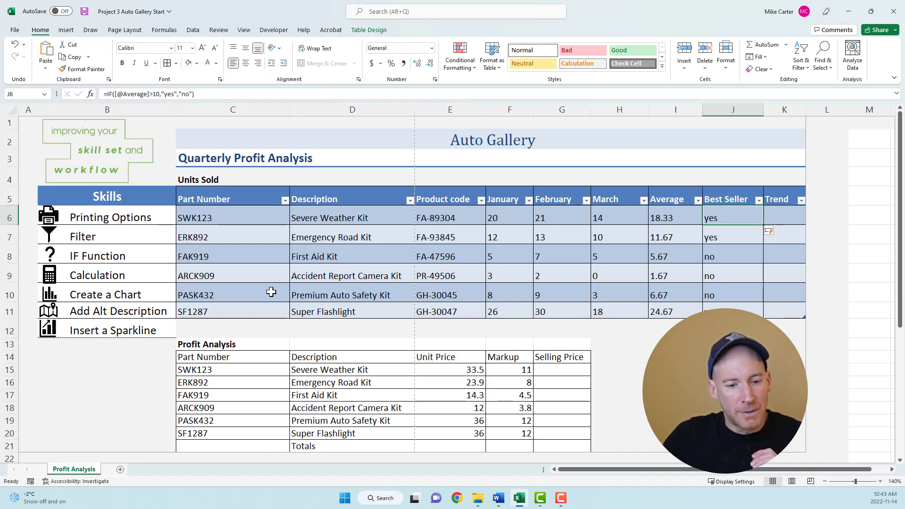
{"action": "mouse_move", "coordinate": [122, 287]}
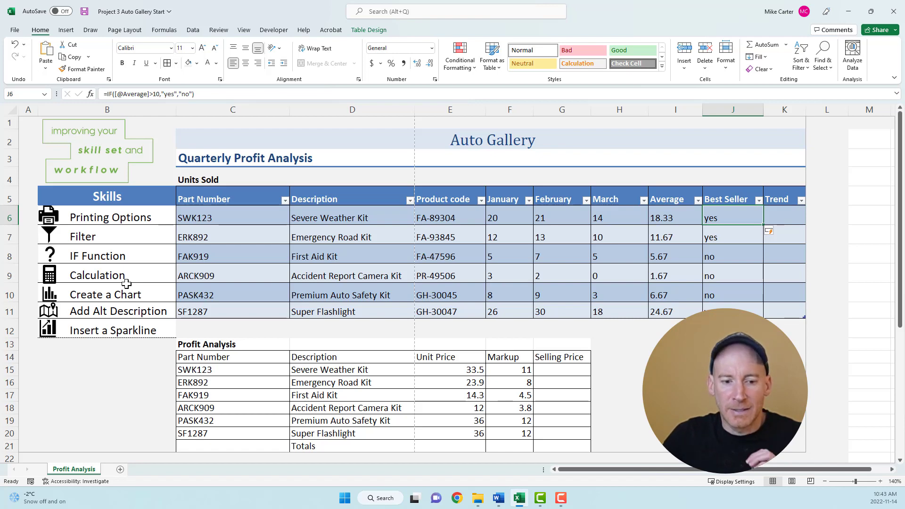
{"action": "mouse_move", "coordinate": [543, 354]}
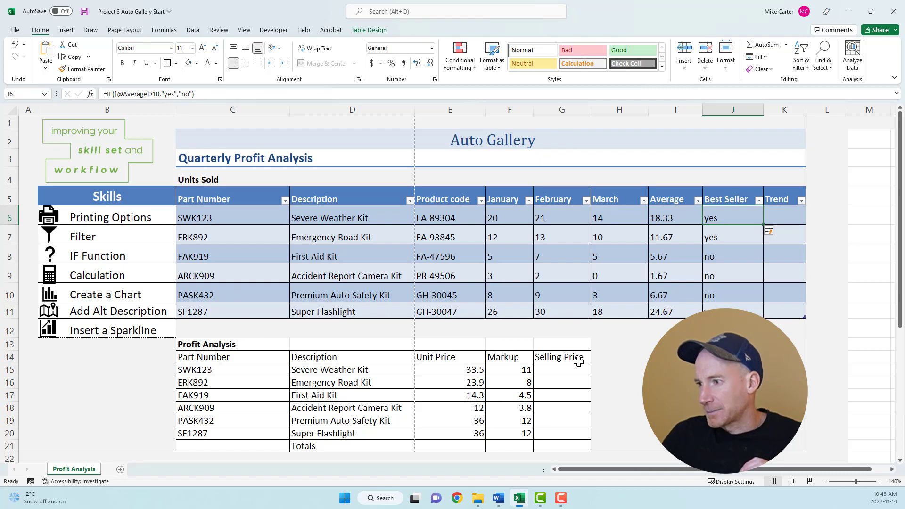
{"action": "mouse_move", "coordinate": [464, 369]}
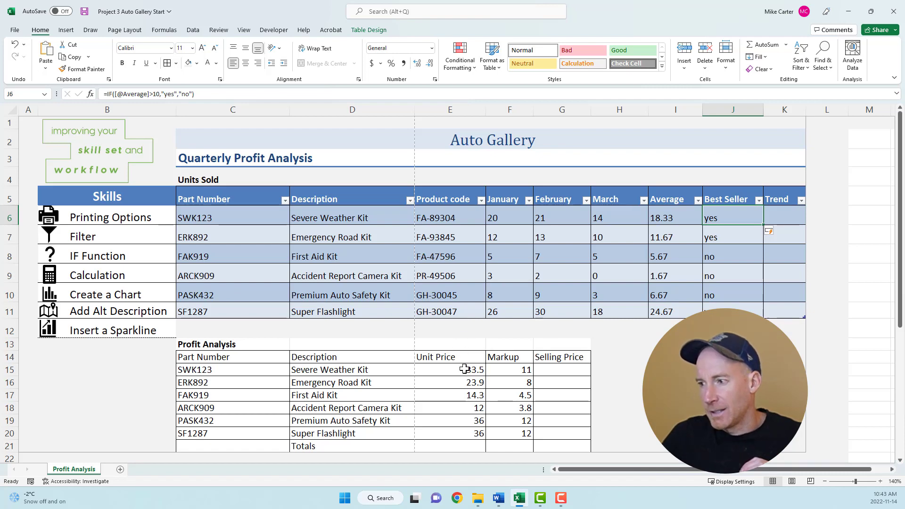
{"action": "mouse_move", "coordinate": [461, 371]}
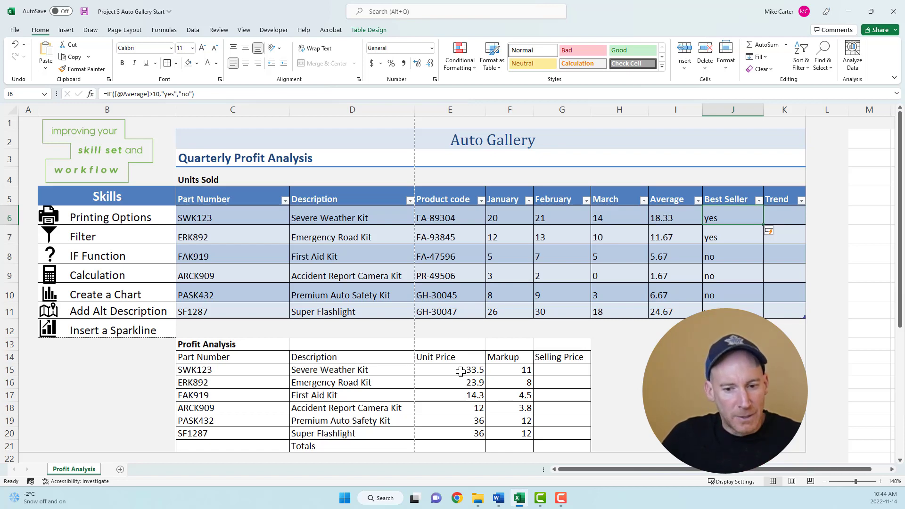
{"action": "mouse_move", "coordinate": [554, 373]}
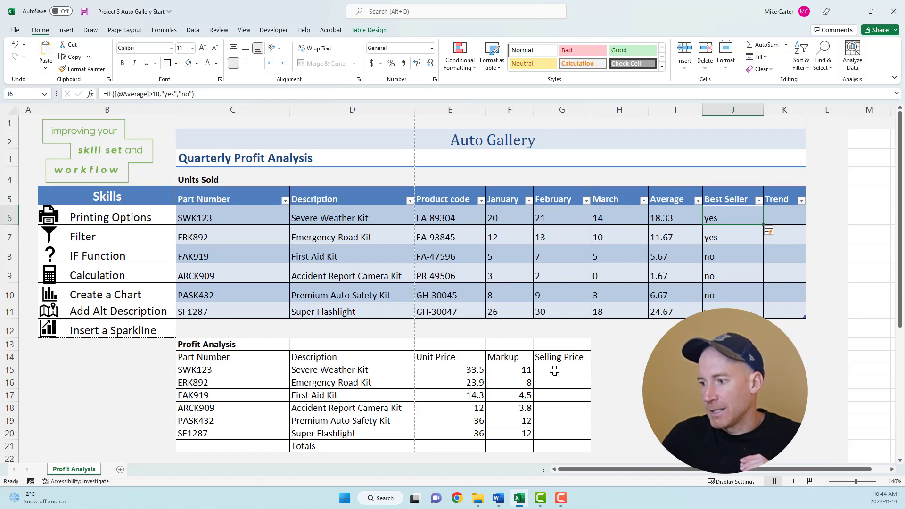
Step: Enter =E15+F15 in G15 and fill it down through G20
{"action": "left_click", "coordinate": [562, 370]}
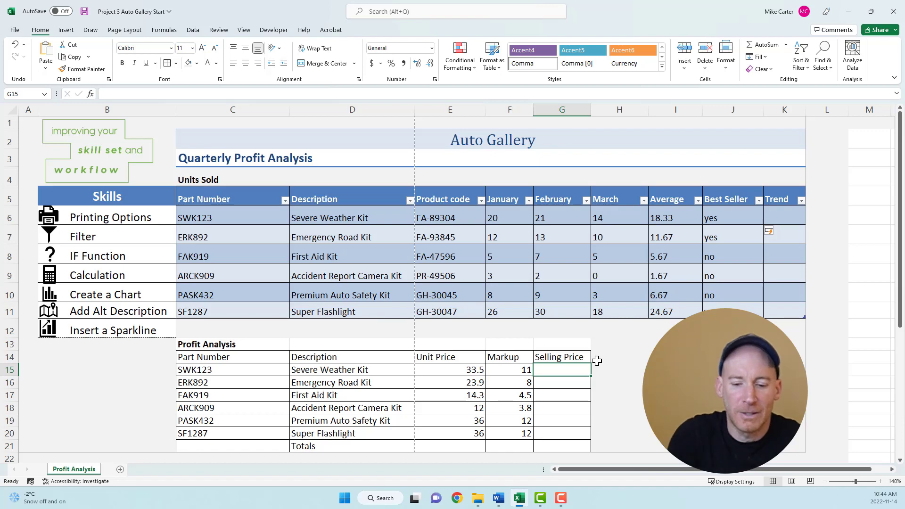
{"action": "type", "text": "="}
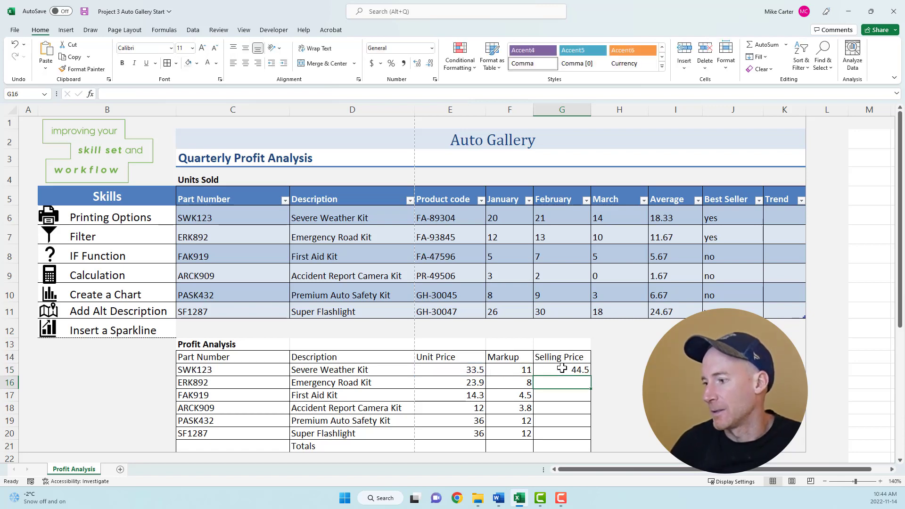
{"action": "left_click", "coordinate": [562, 370]}
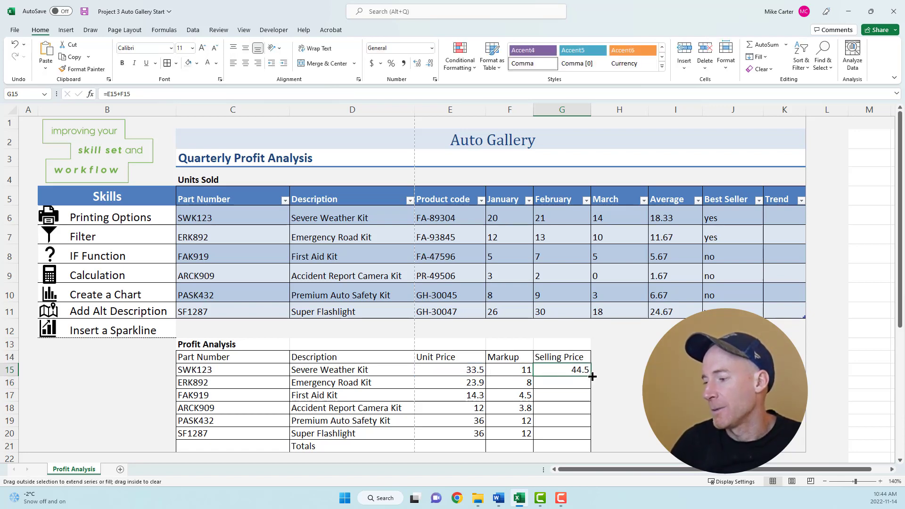
{"action": "left_click_drag", "start_coordinate": [580, 369], "coordinate": [580, 434]}
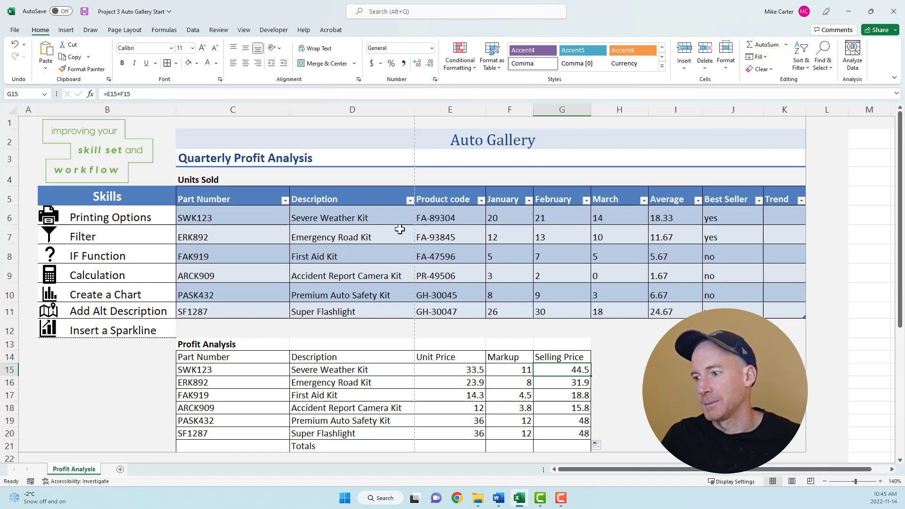
Step: Select the product descriptions and monthly units and insert a Clustered Column chart
{"action": "left_click_drag", "start_coordinate": [330, 218], "coordinate": [330, 256]}
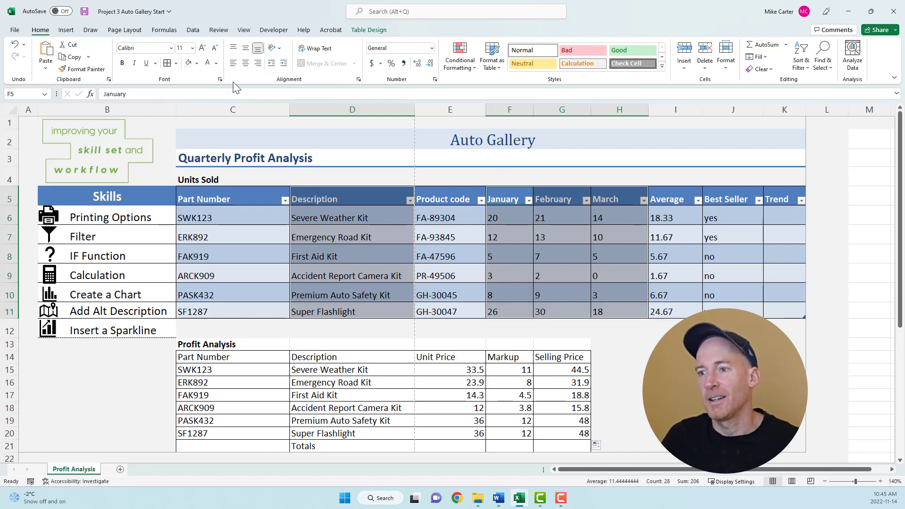
{"action": "left_click", "coordinate": [65, 30]}
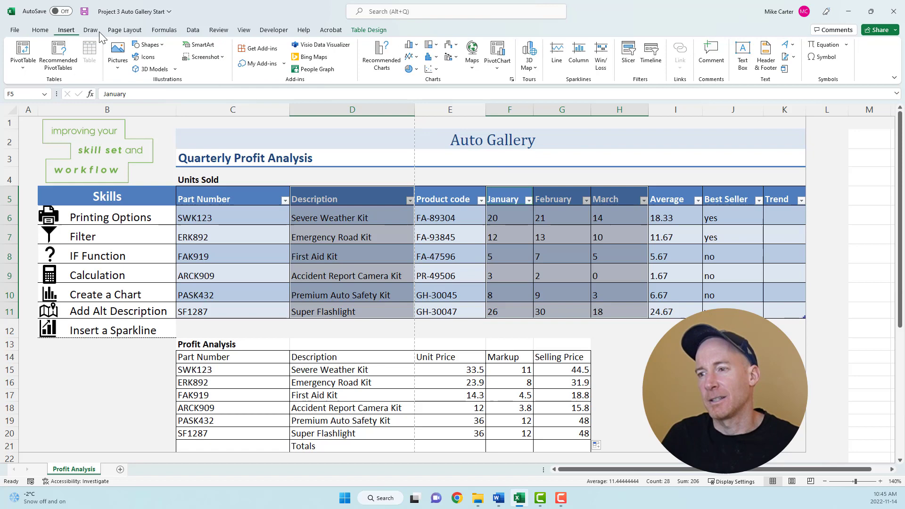
{"action": "mouse_move", "coordinate": [74, 36]}
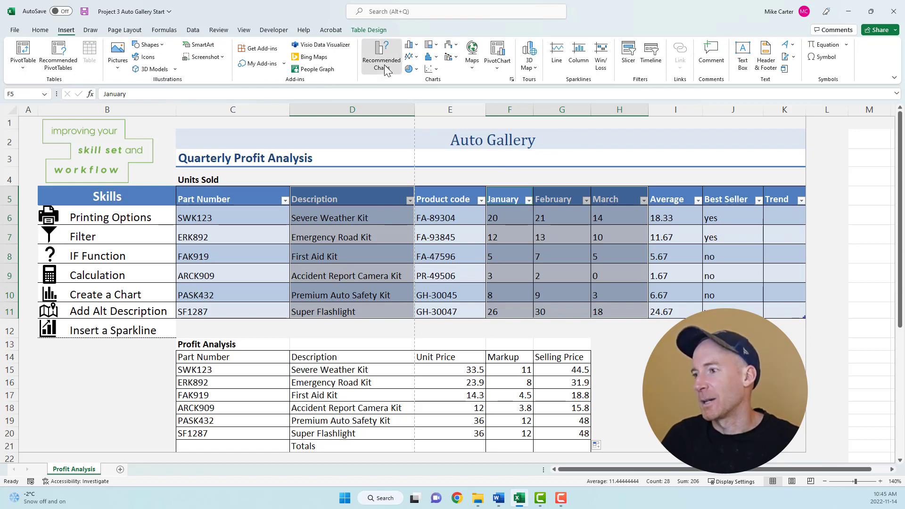
{"action": "left_click", "coordinate": [381, 55]}
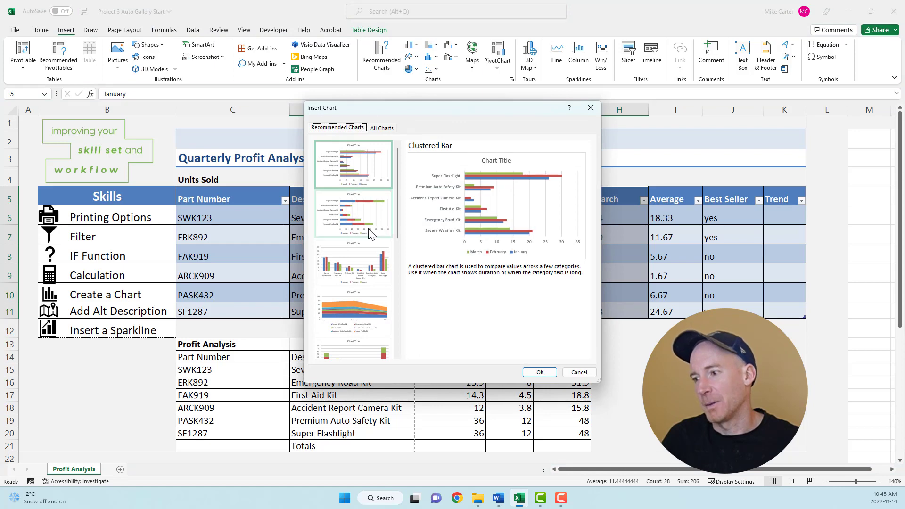
{"action": "left_click", "coordinate": [381, 128]}
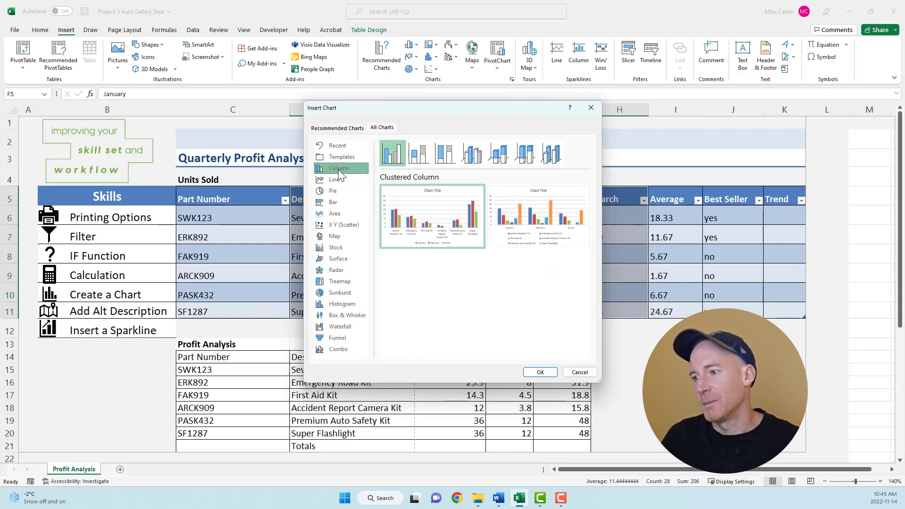
{"action": "mouse_move", "coordinate": [339, 176]}
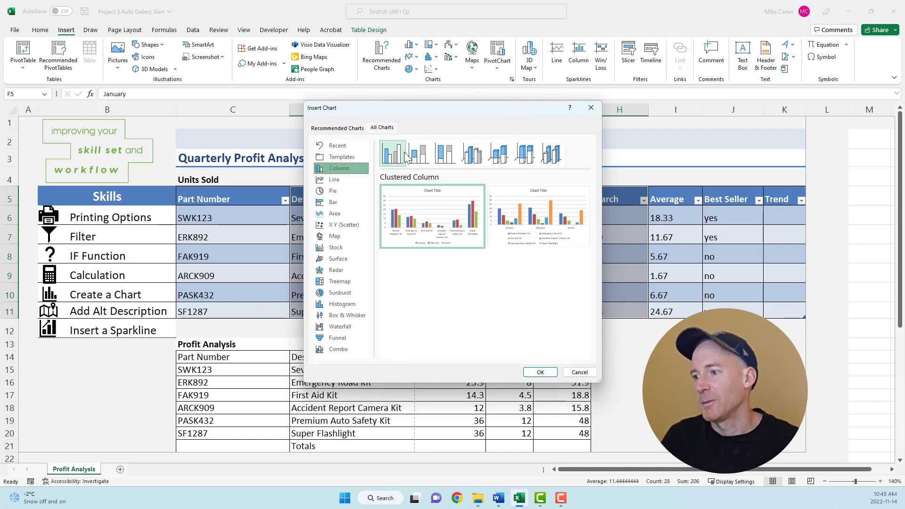
{"action": "mouse_move", "coordinate": [392, 152]}
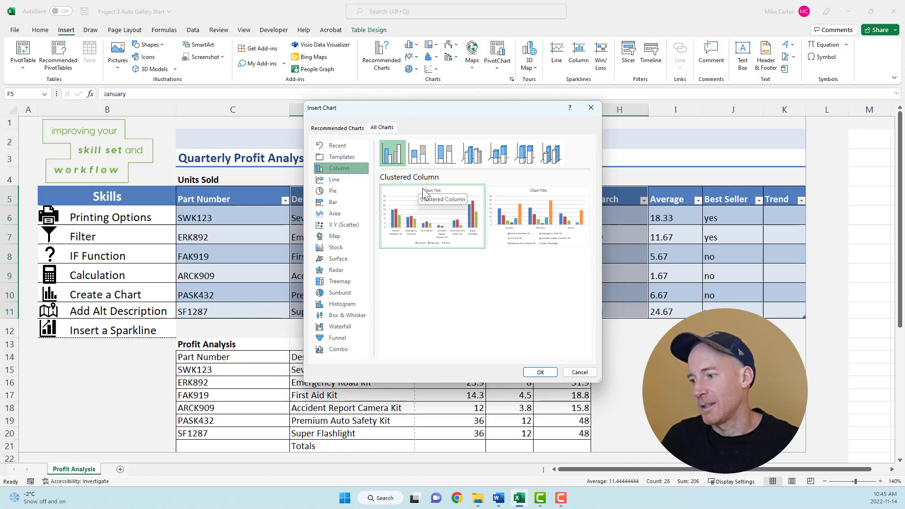
{"action": "left_click", "coordinate": [540, 372]}
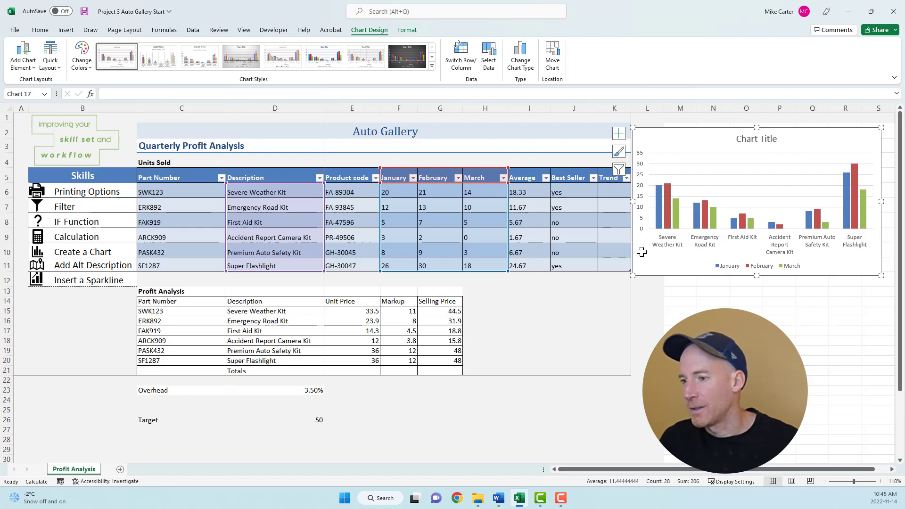
{"action": "mouse_move", "coordinate": [682, 259]}
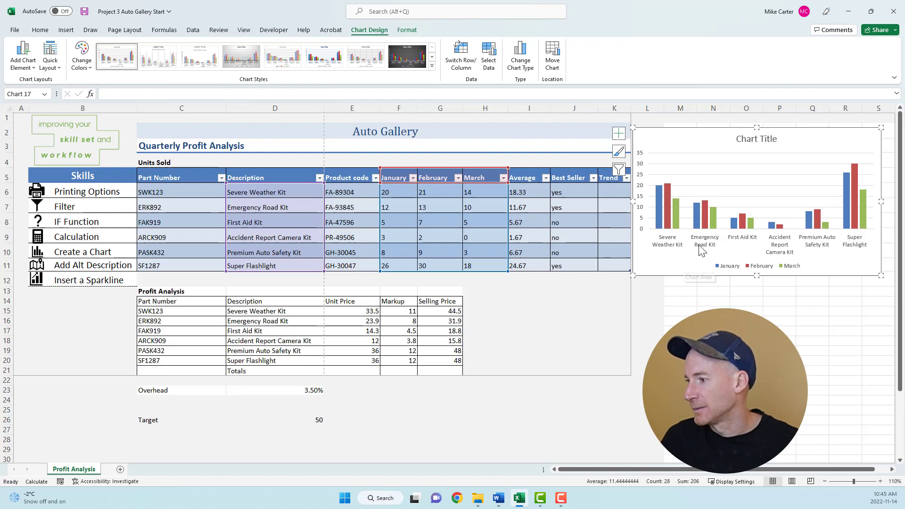
{"action": "mouse_move", "coordinate": [761, 258]}
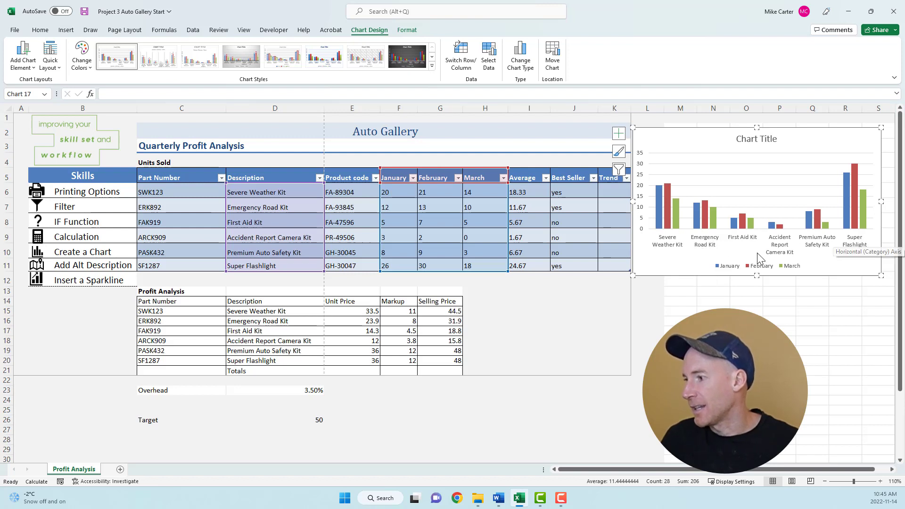
{"action": "mouse_move", "coordinate": [747, 261]}
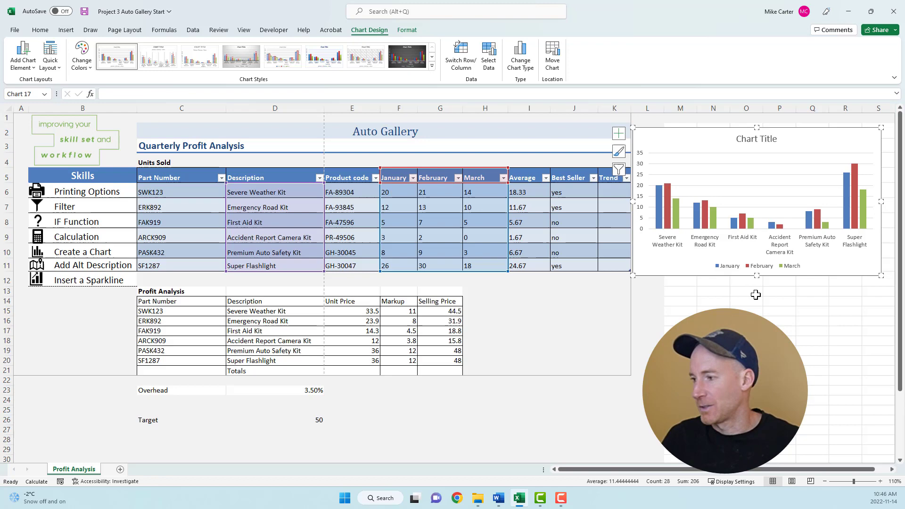
Step: Select the whole chart area to reach its context actions
{"action": "left_click", "coordinate": [747, 291]}
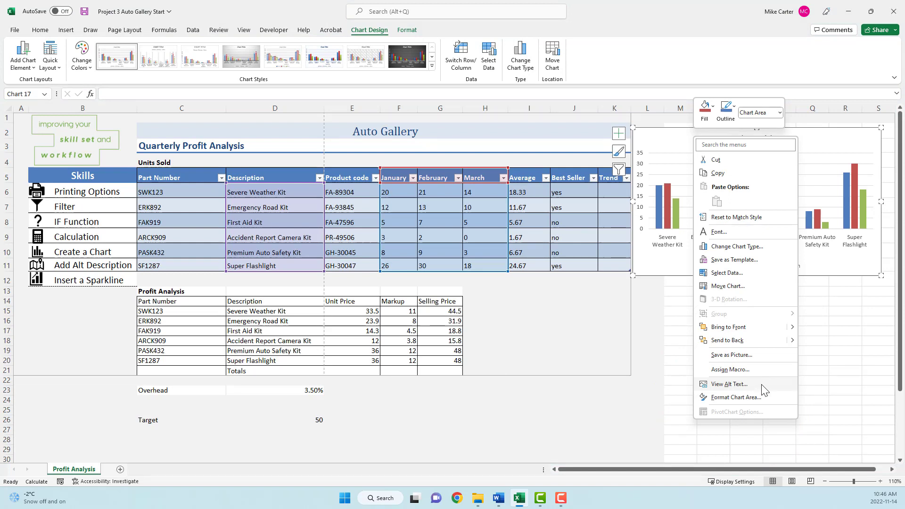
Step: Enter the alt text 'Units sold in Quarter 1.' for the chart and dismiss the pane
{"action": "left_click", "coordinate": [729, 384]}
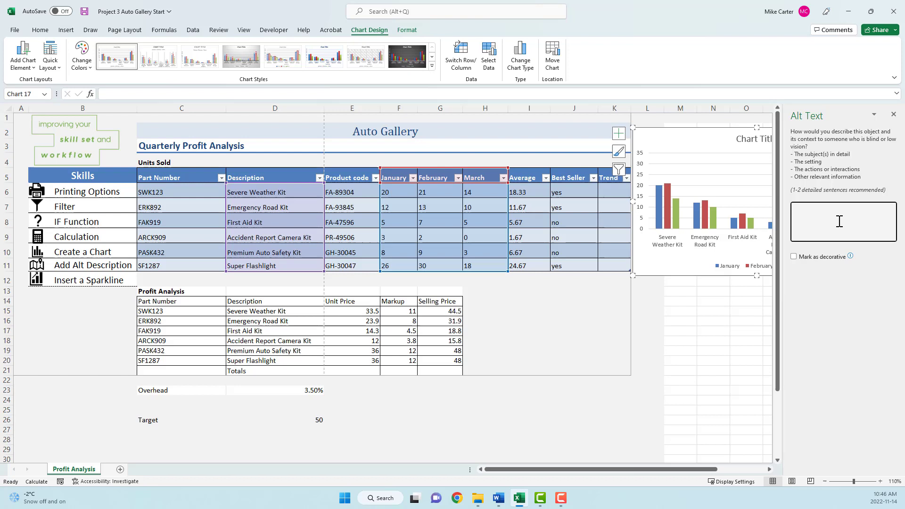
{"action": "left_click", "coordinate": [843, 223]}
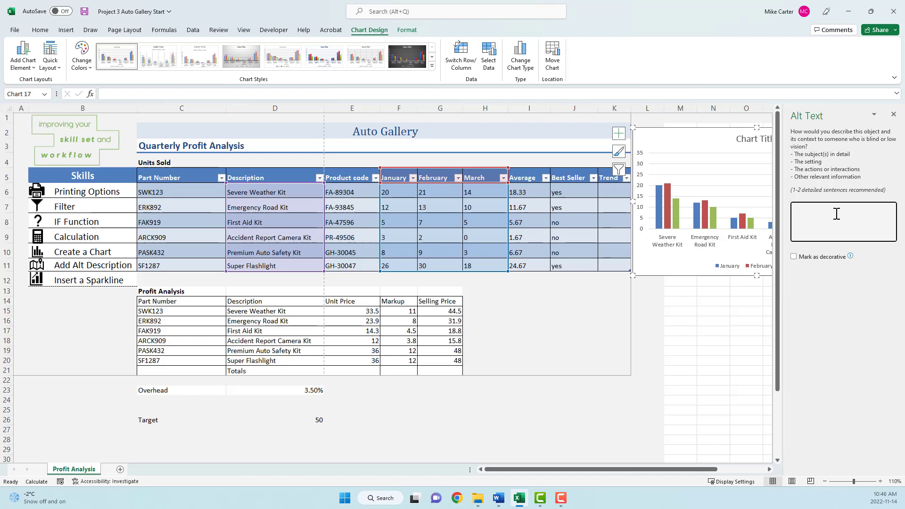
{"action": "left_click", "coordinate": [842, 222]}
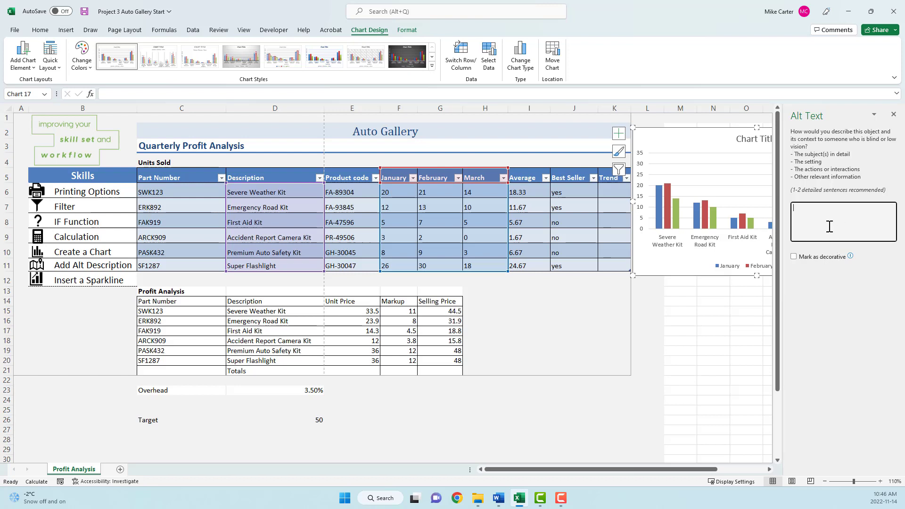
{"action": "mouse_move", "coordinate": [68, 343]}
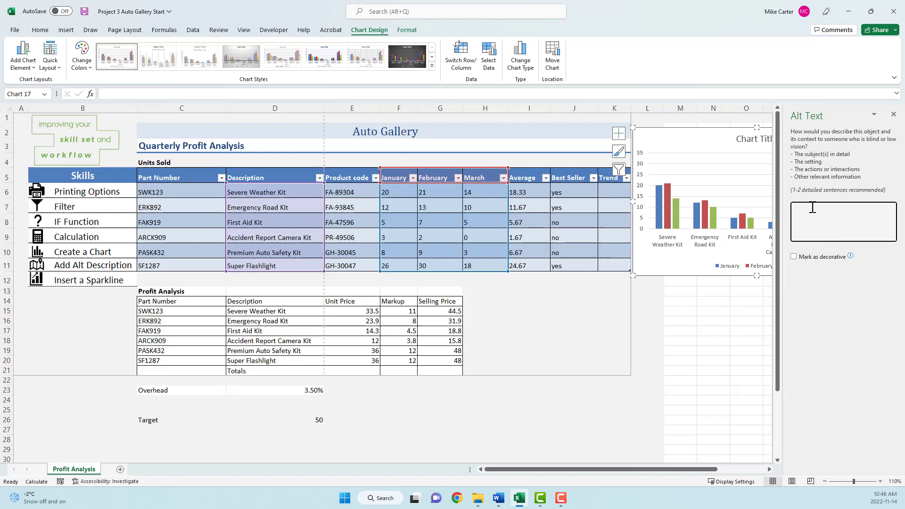
{"action": "type", "text": "Units sold in Quarter 1"}
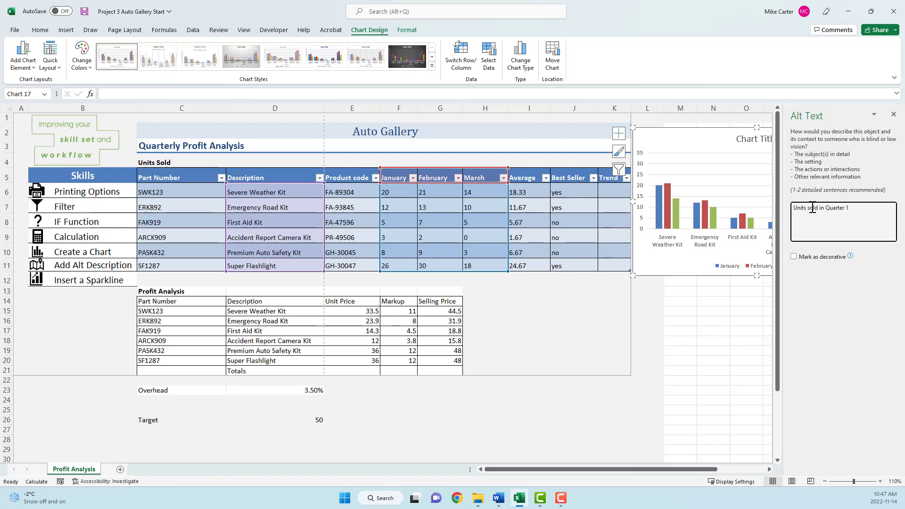
{"action": "type", "text": "."}
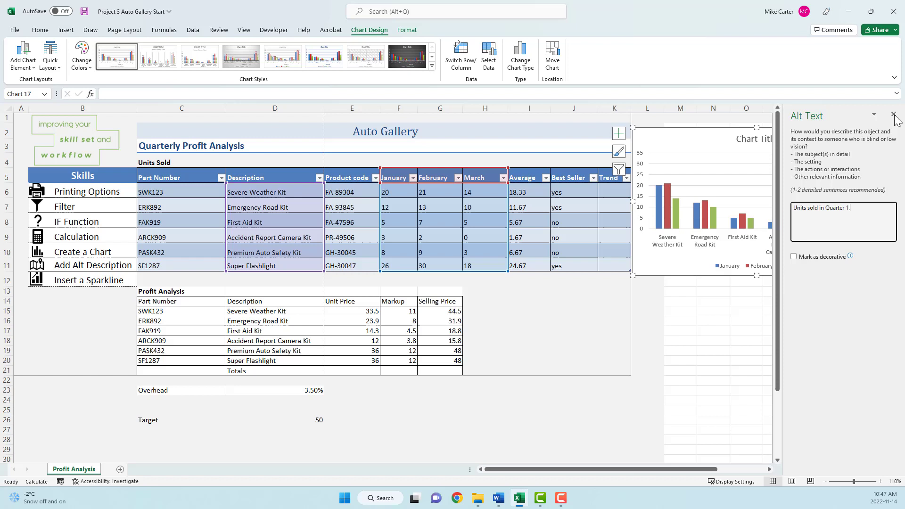
{"action": "left_click", "coordinate": [894, 115]}
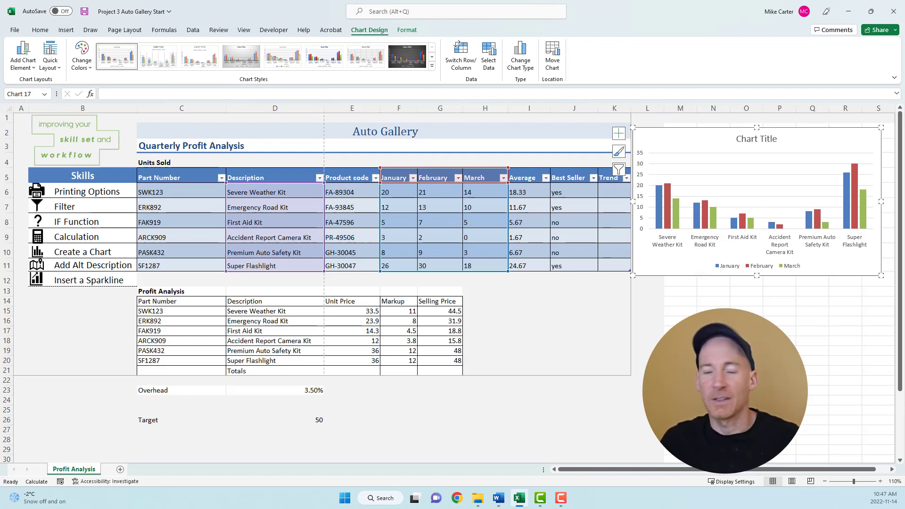
{"action": "mouse_move", "coordinate": [716, 163]}
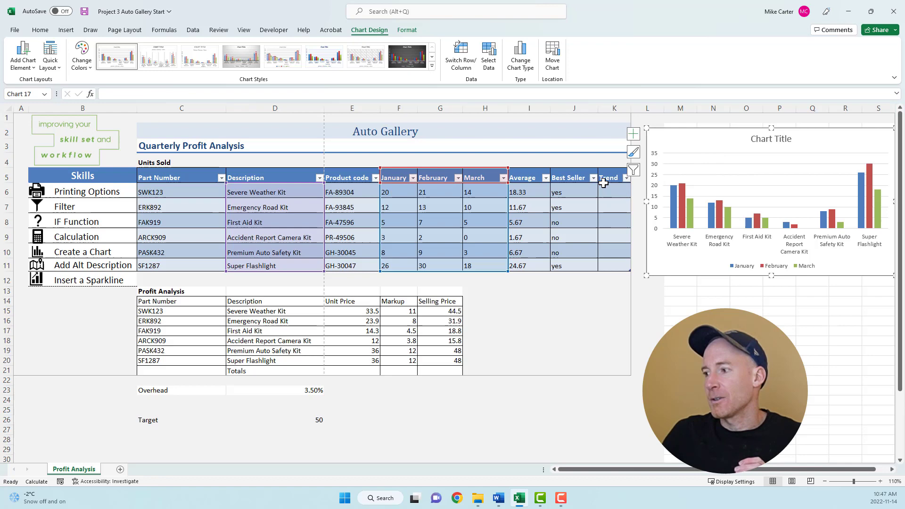
{"action": "mouse_move", "coordinate": [618, 195]}
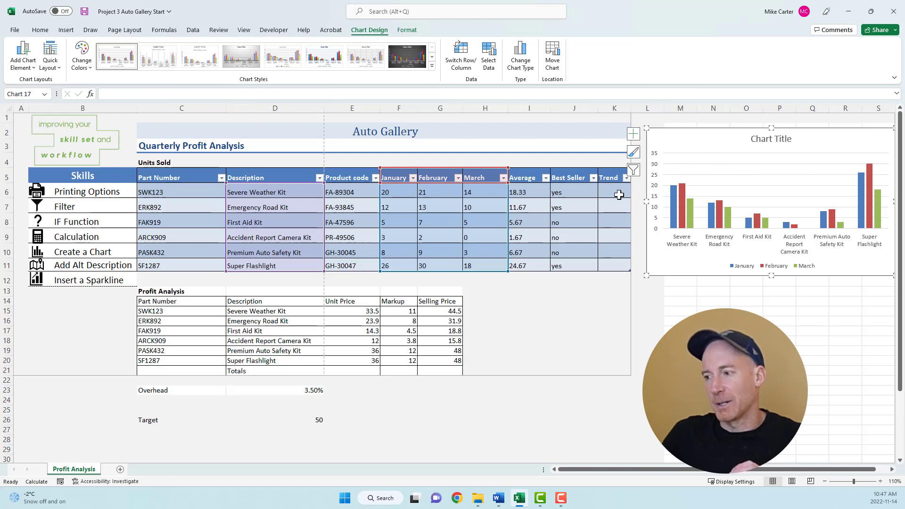
Step: Start a column sparkline for K6 from the Insert Sparklines group
{"action": "left_click", "coordinate": [614, 191]}
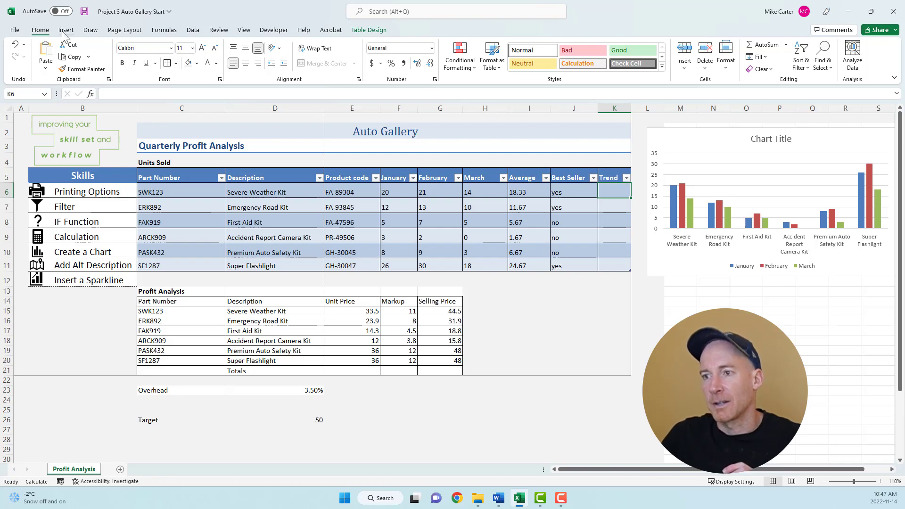
{"action": "left_click", "coordinate": [66, 29]}
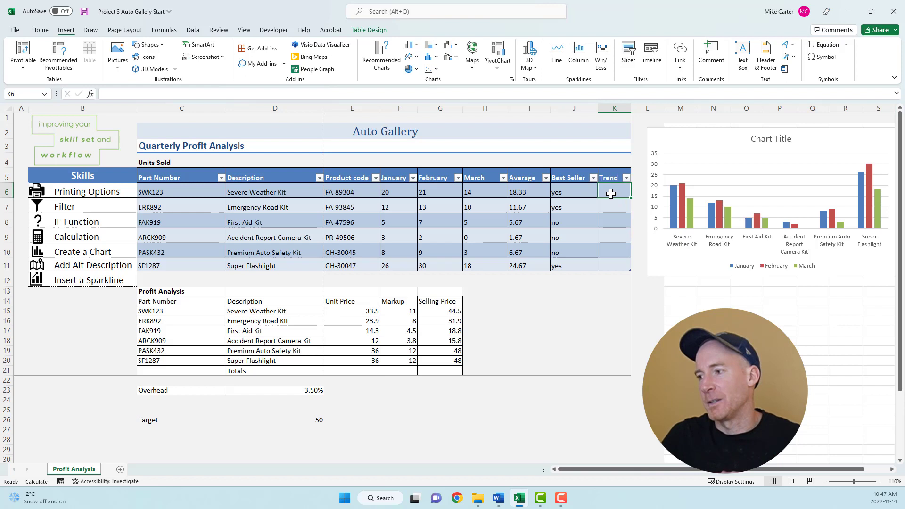
{"action": "mouse_move", "coordinate": [618, 199]}
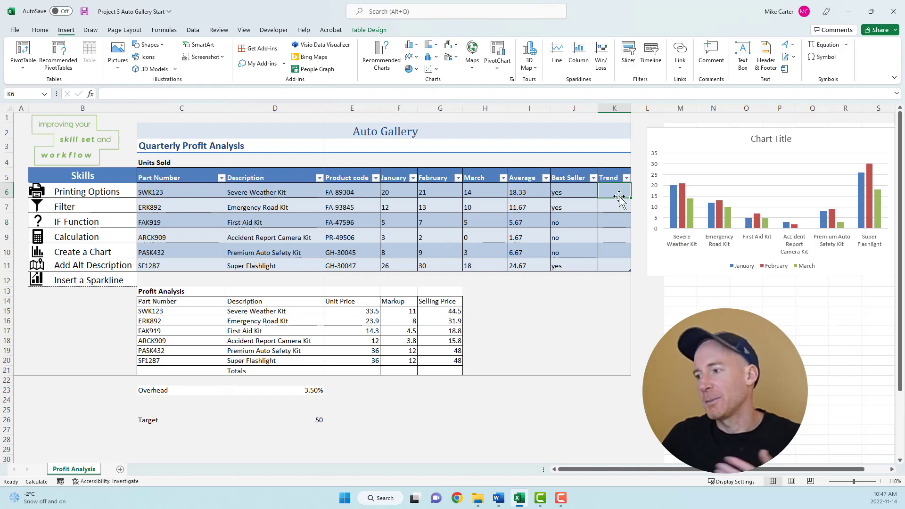
{"action": "mouse_move", "coordinate": [585, 86]}
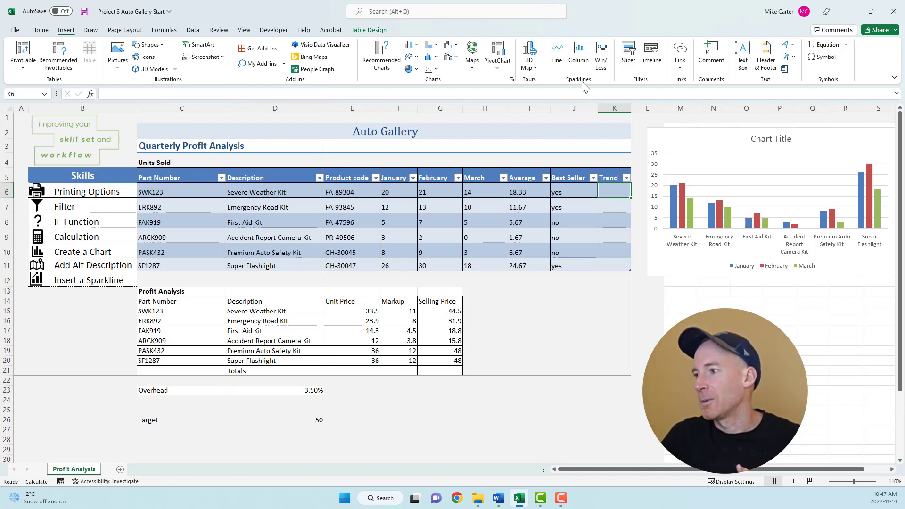
{"action": "mouse_move", "coordinate": [556, 52]}
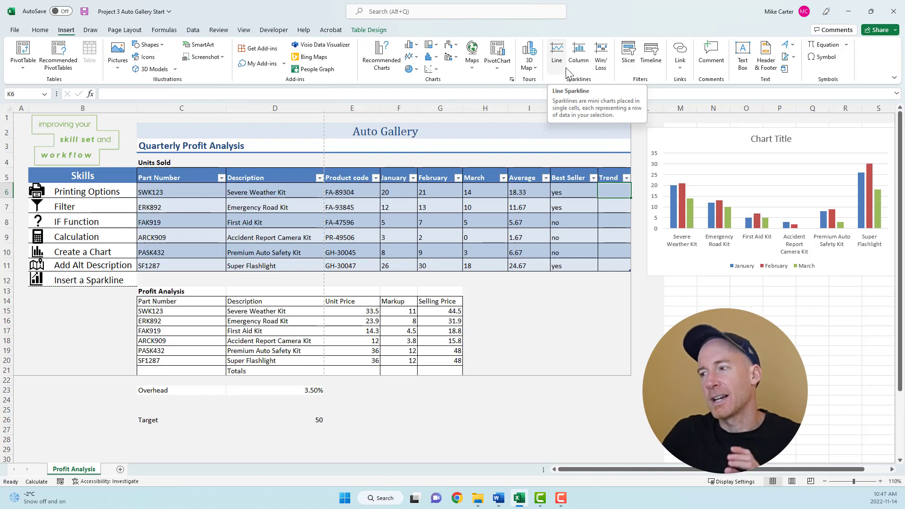
{"action": "mouse_move", "coordinate": [601, 57]}
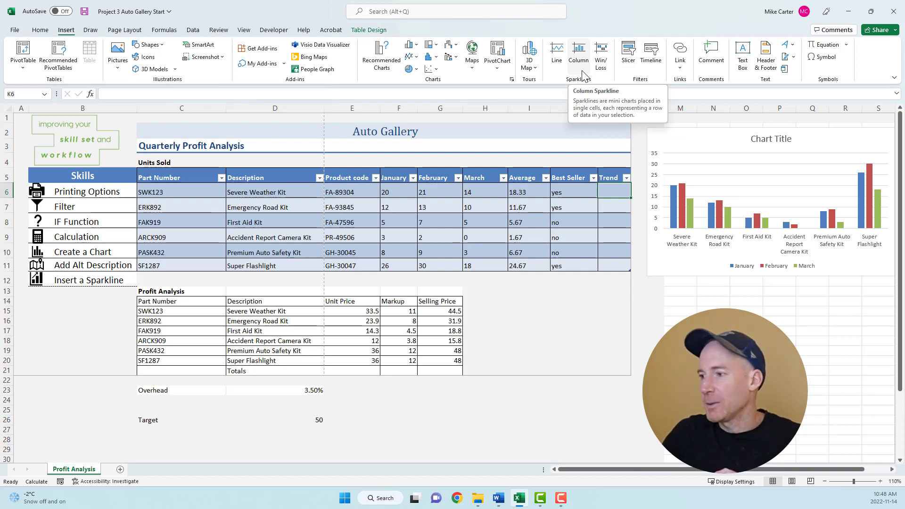
{"action": "left_click", "coordinate": [578, 52]}
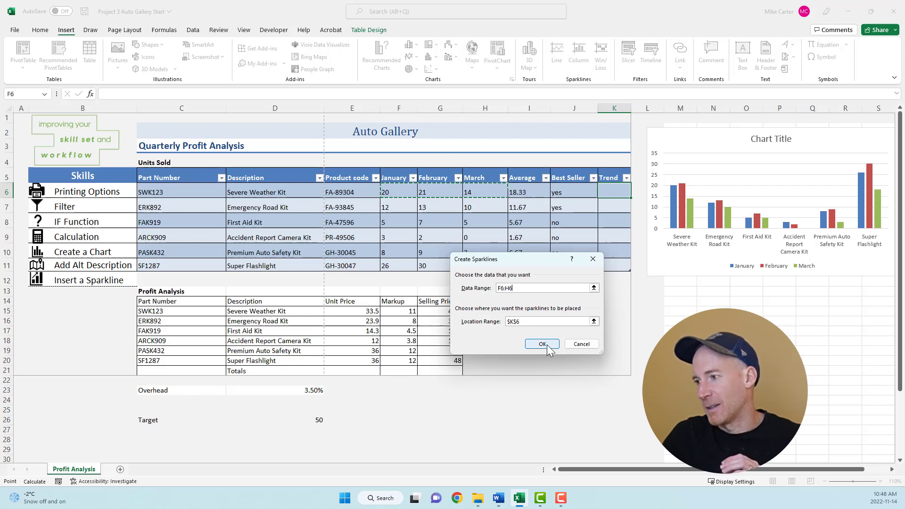
Step: Confirm the F6:H6 sparkline in K6 and fill it down through K11
{"action": "left_click", "coordinate": [541, 344]}
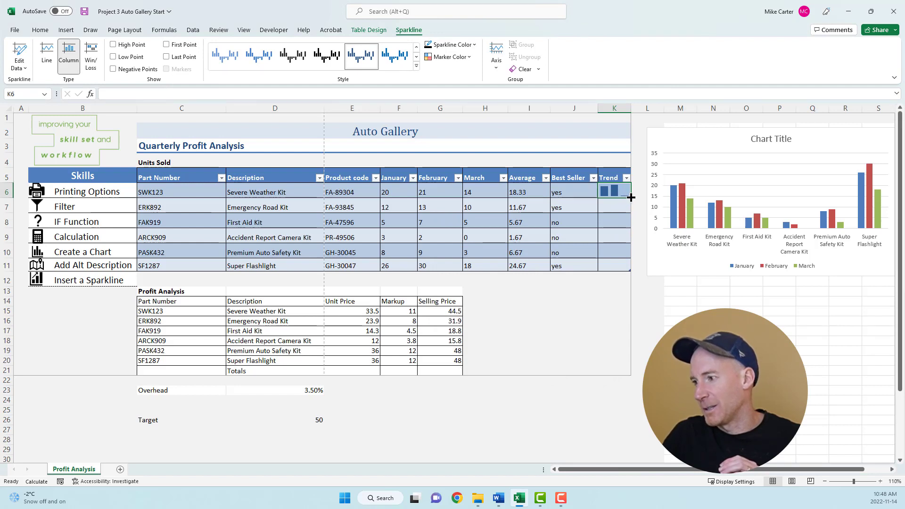
{"action": "left_click_drag", "start_coordinate": [614, 192], "coordinate": [614, 240]}
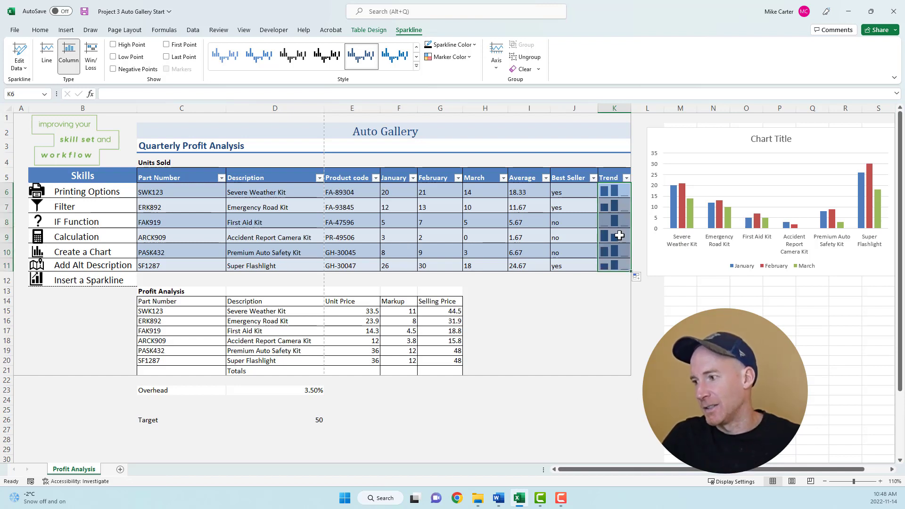
{"action": "mouse_move", "coordinate": [611, 200]}
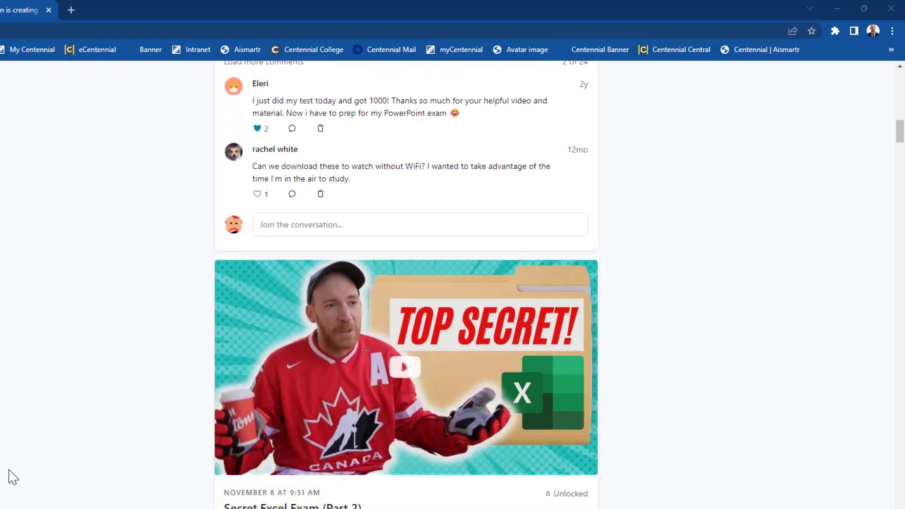
Step: Scroll the Patreon feed down to the New (Secret) Excel Exam post and its attachments
{"action": "scroll", "scroll_direction": "down", "scroll_amount": 3}
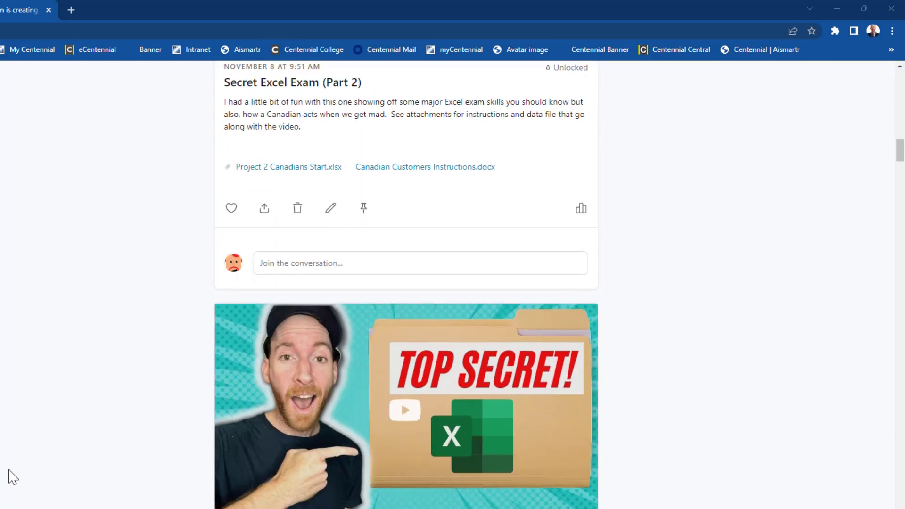
{"action": "scroll", "scroll_direction": "down", "scroll_amount": 3}
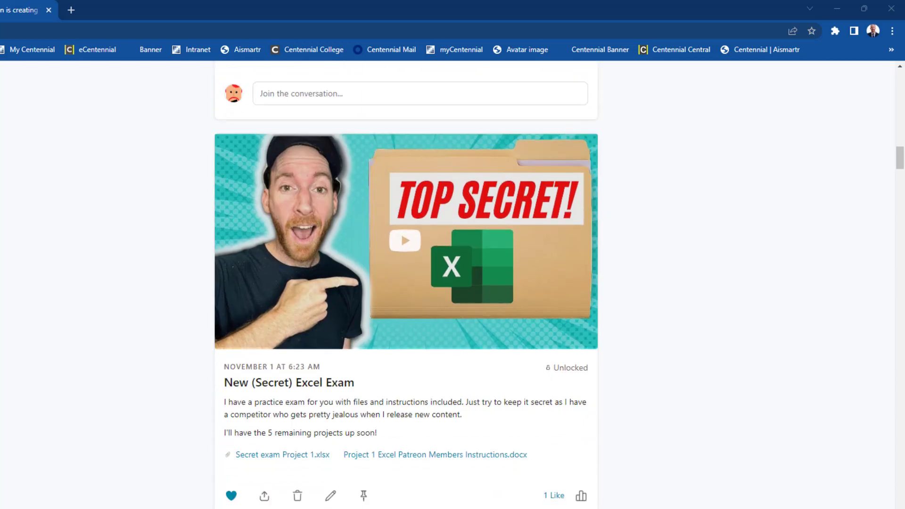